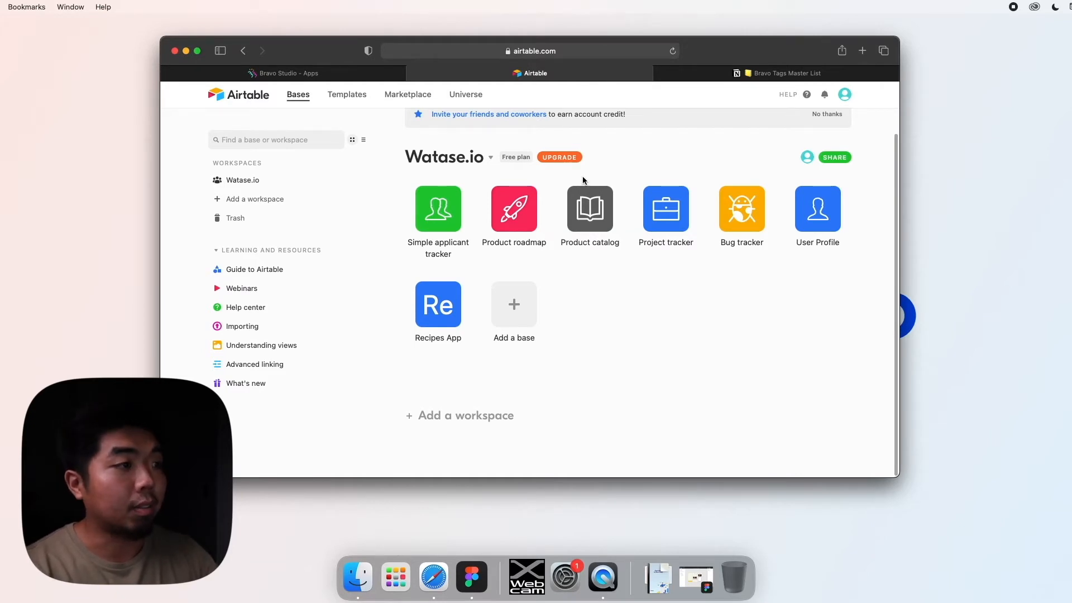
mouse_move(655, 145)
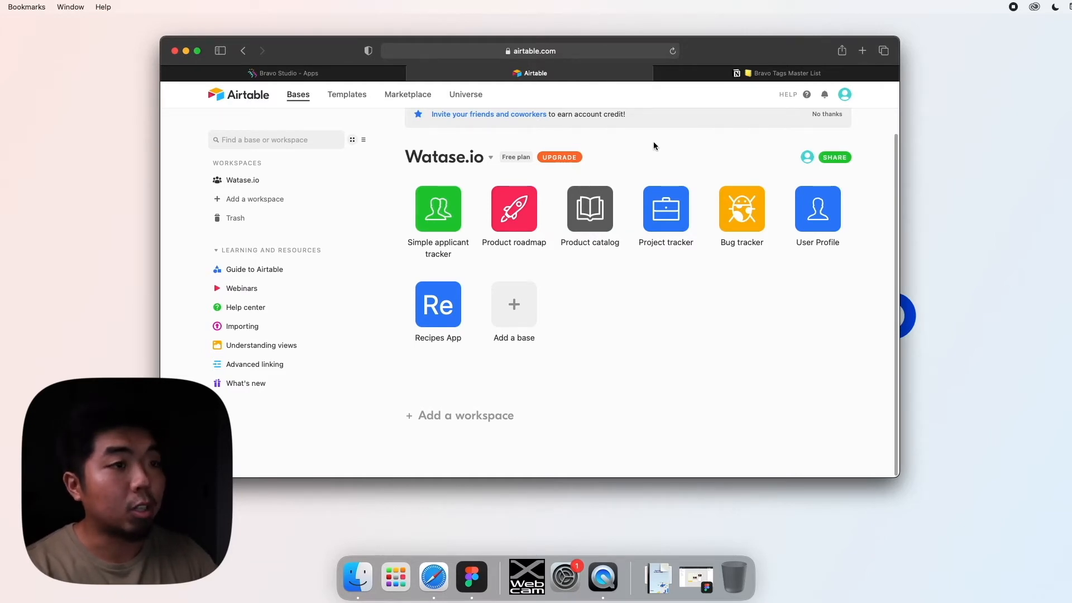
mouse_move(266, 125)
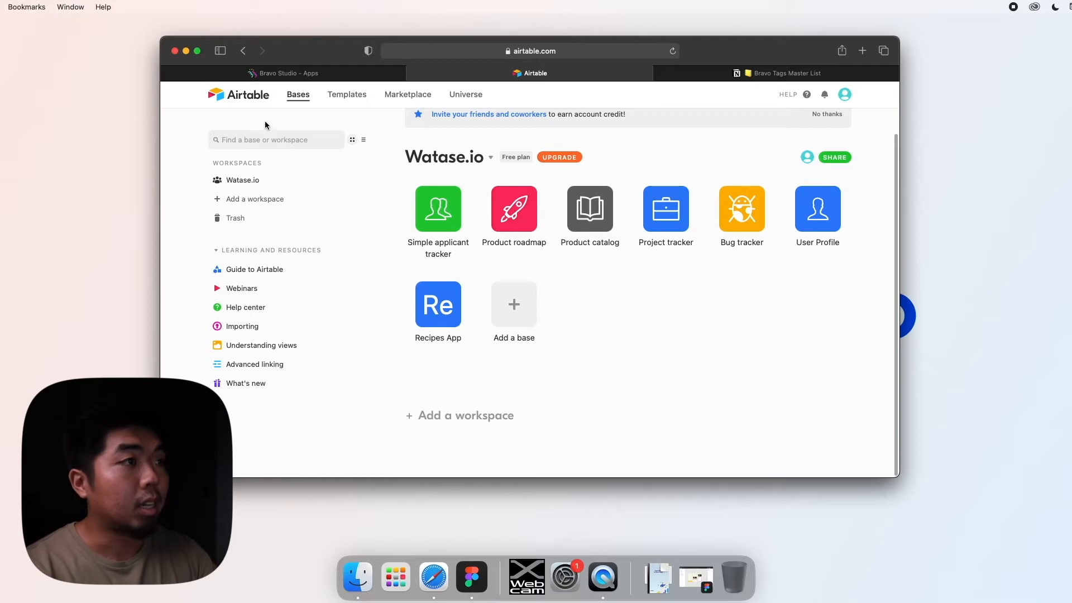
mouse_move(560, 302)
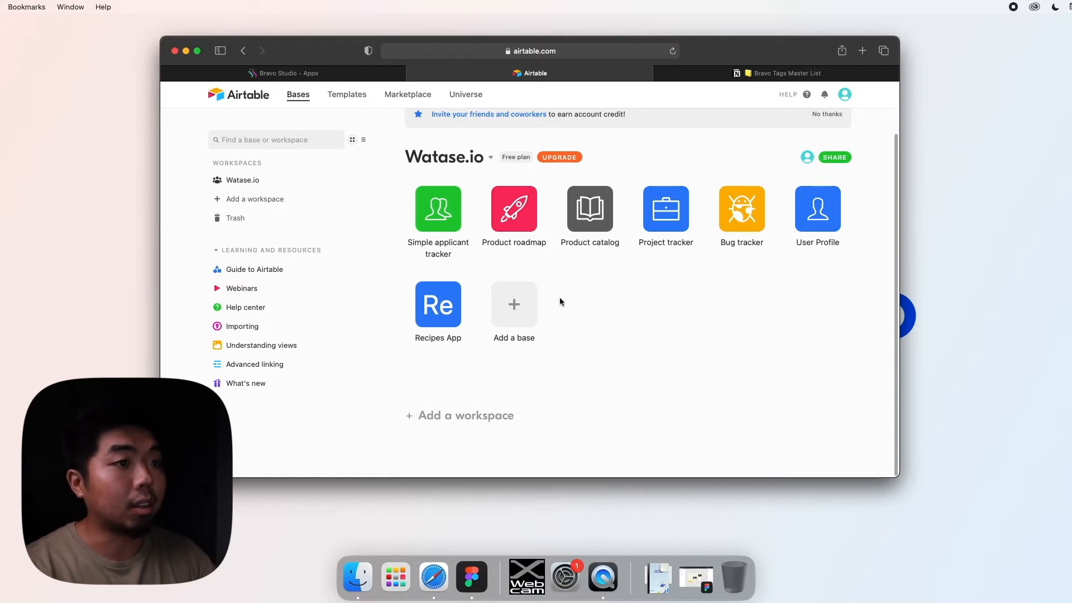
mouse_move(623, 290)
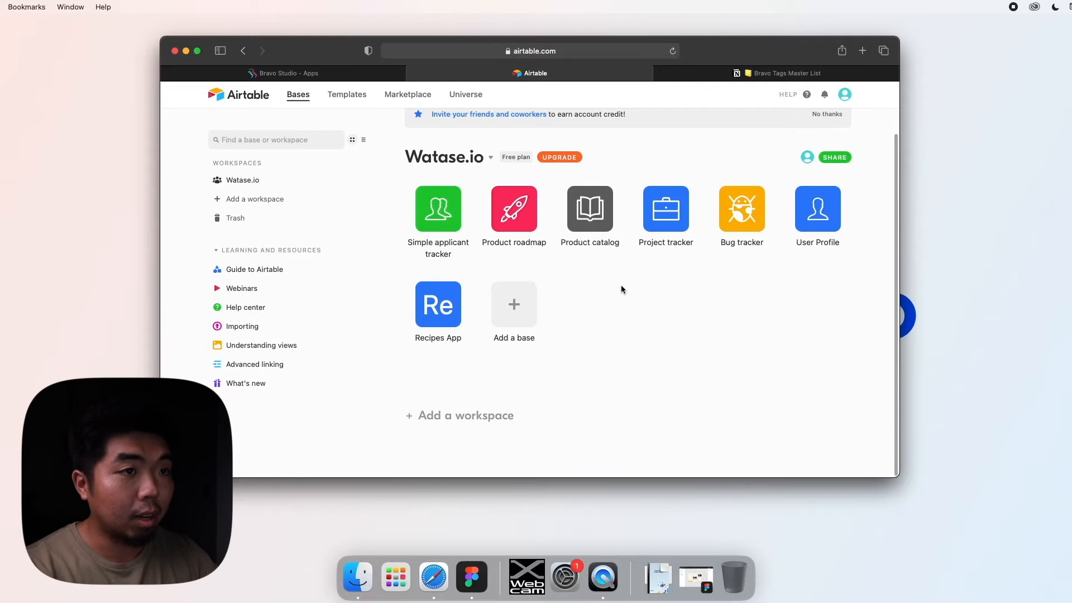
mouse_move(760, 227)
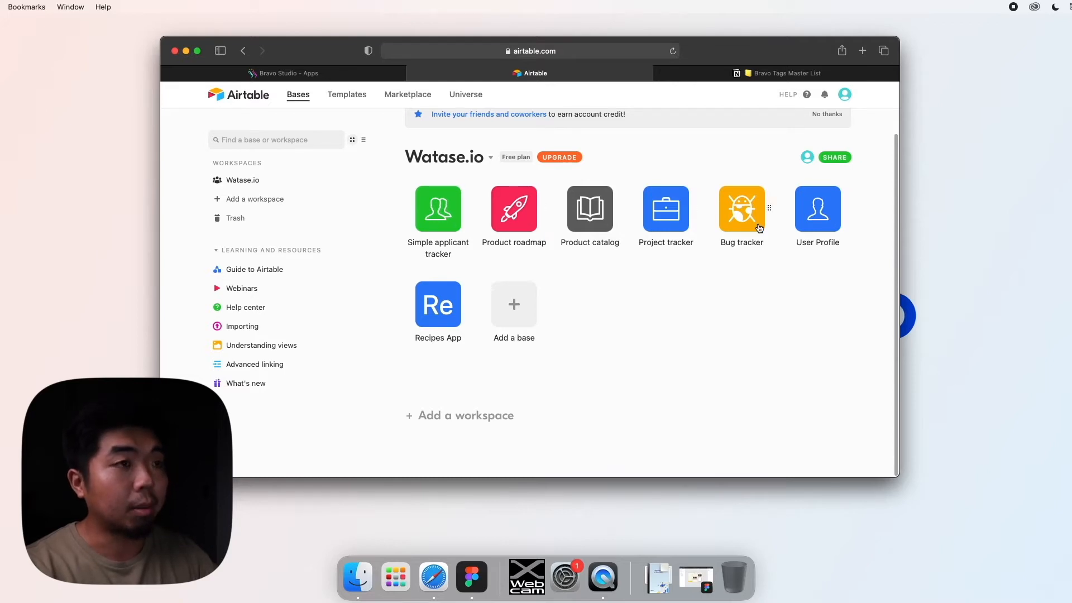
mouse_move(596, 307)
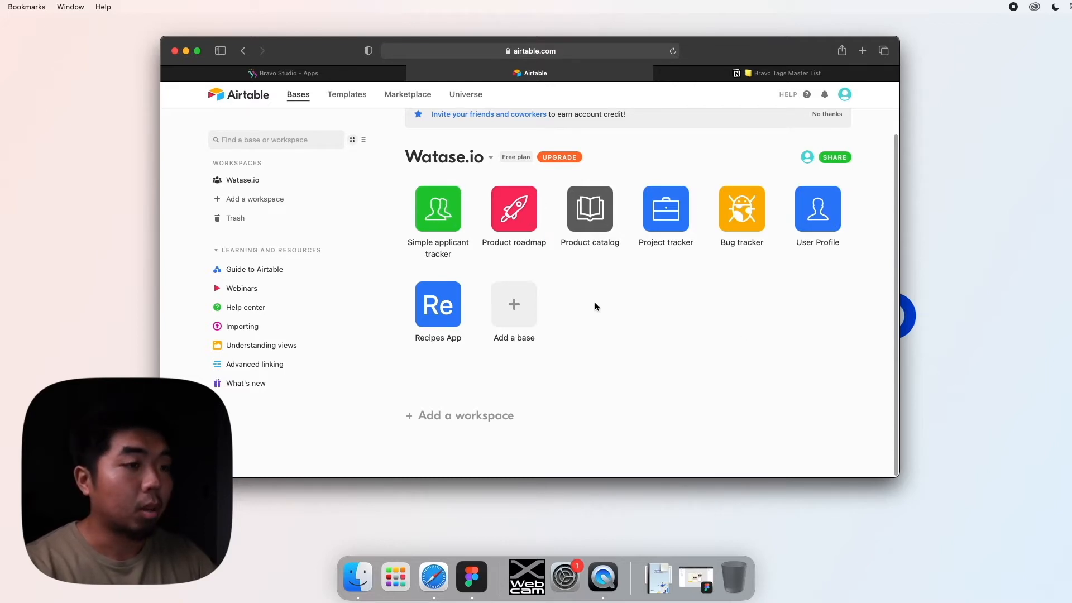
mouse_move(563, 308)
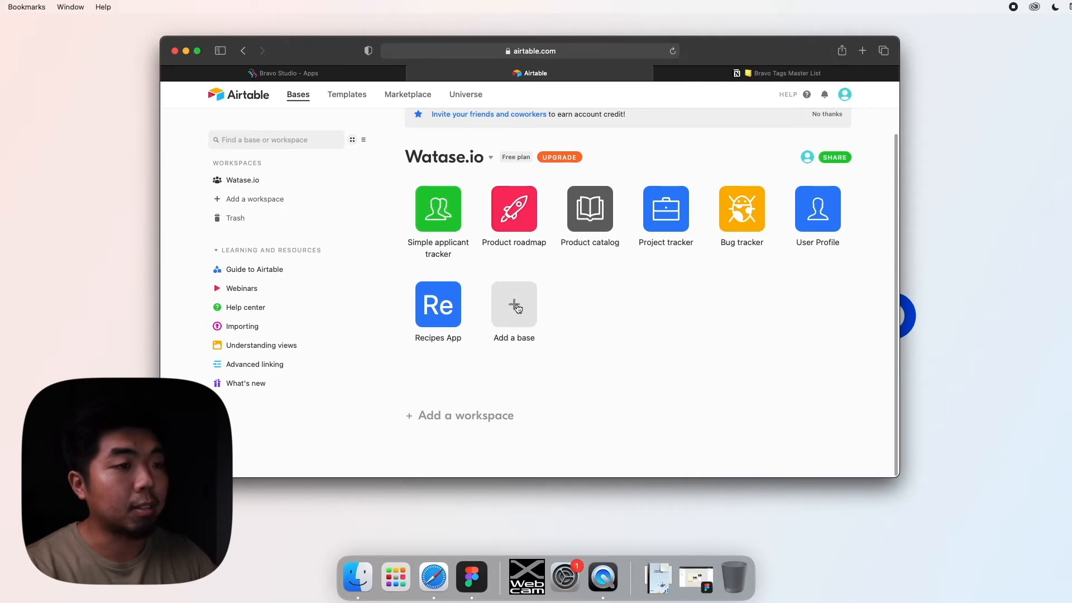
Create a base from scratch and rename its Untitled Base title to My Recipe App
left_click(514, 303)
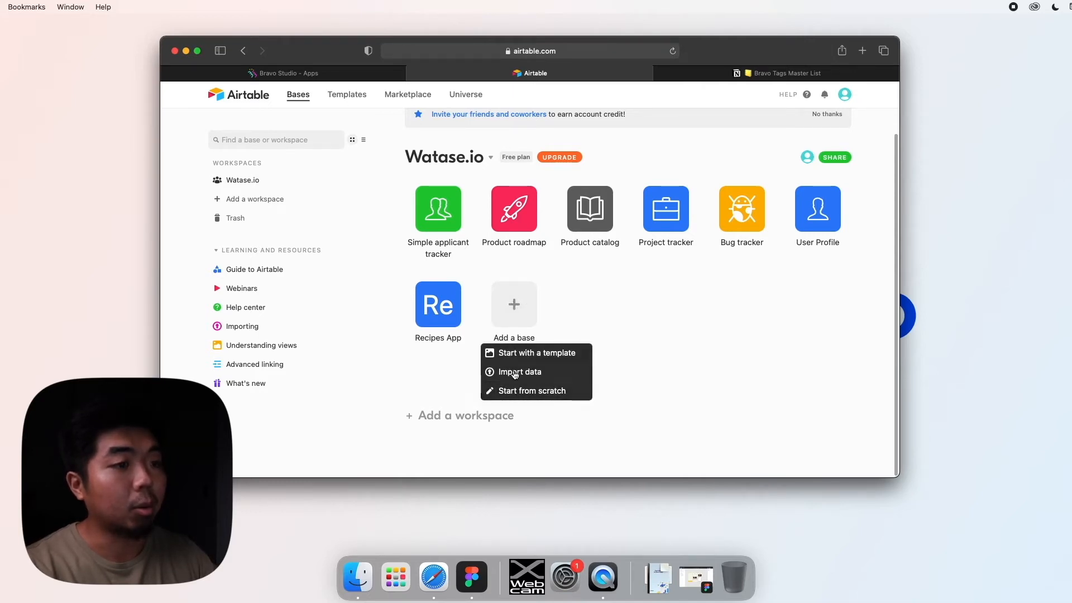
left_click(531, 391)
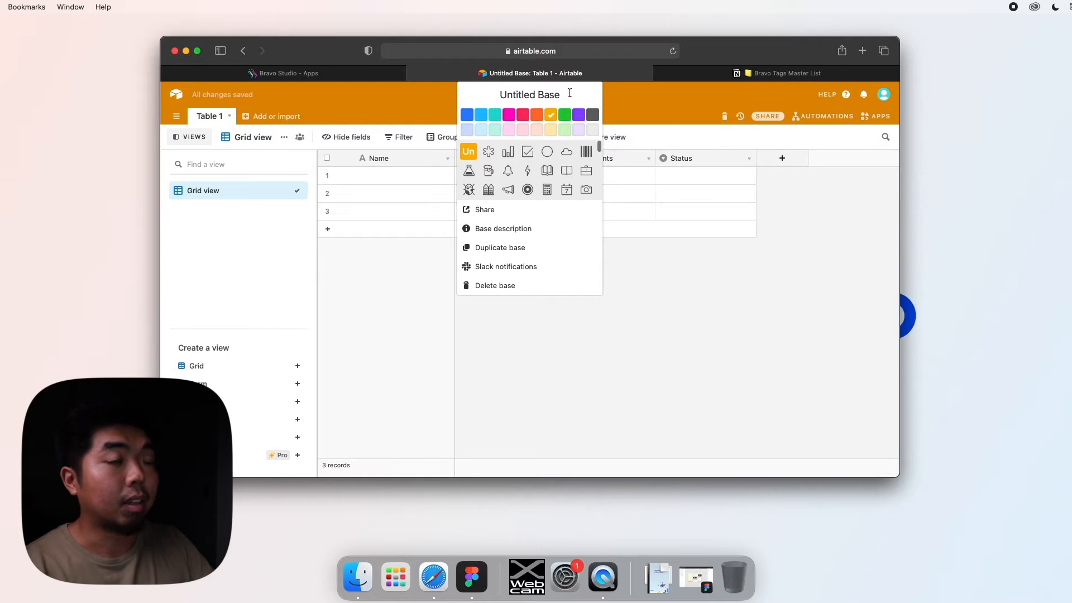
double_click(529, 94)
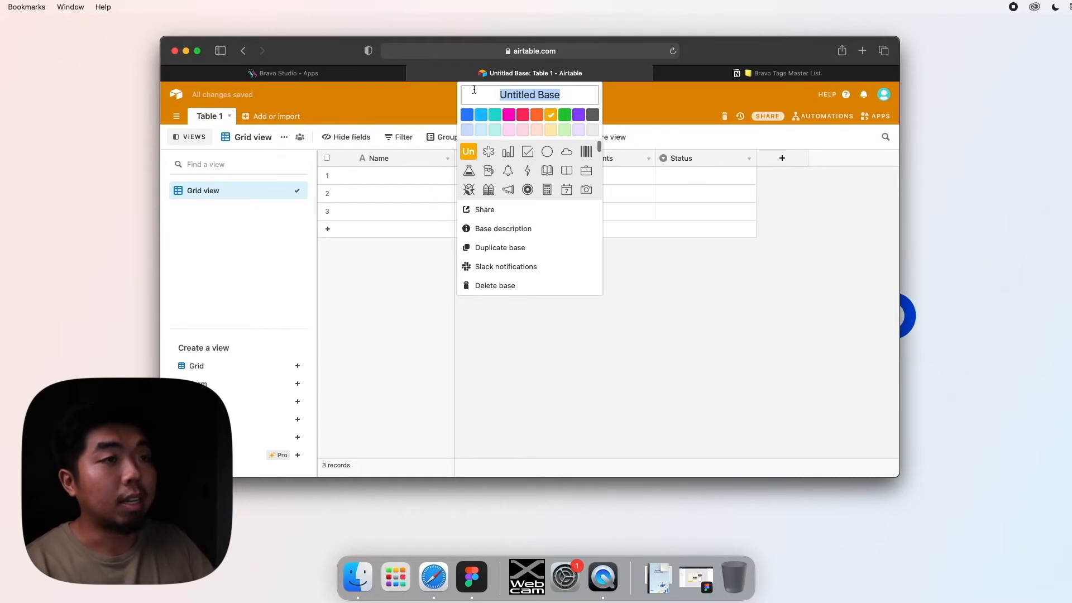
type("My")
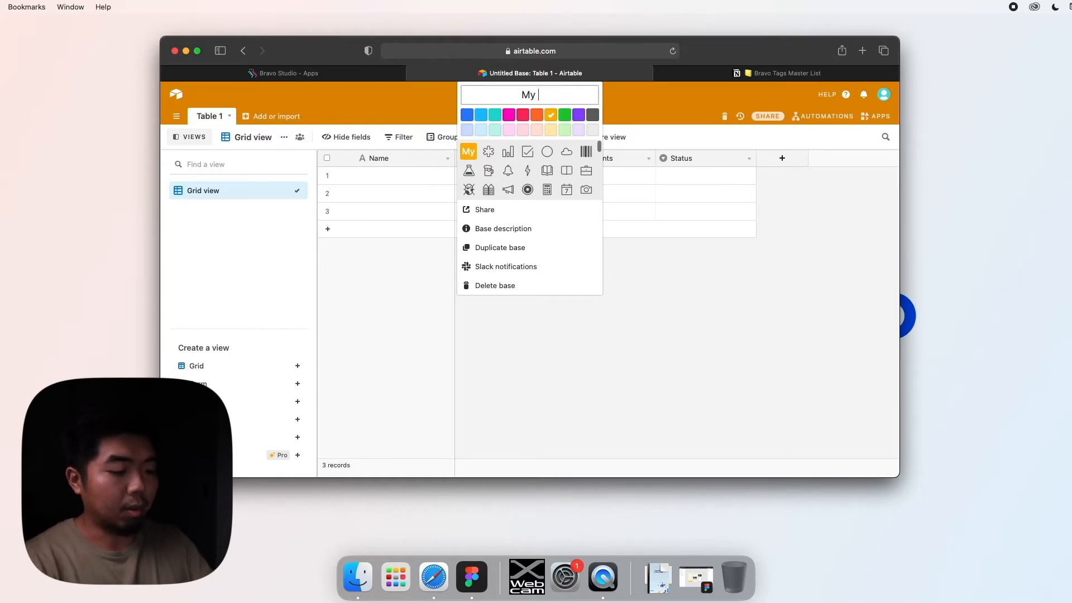
type("Re")
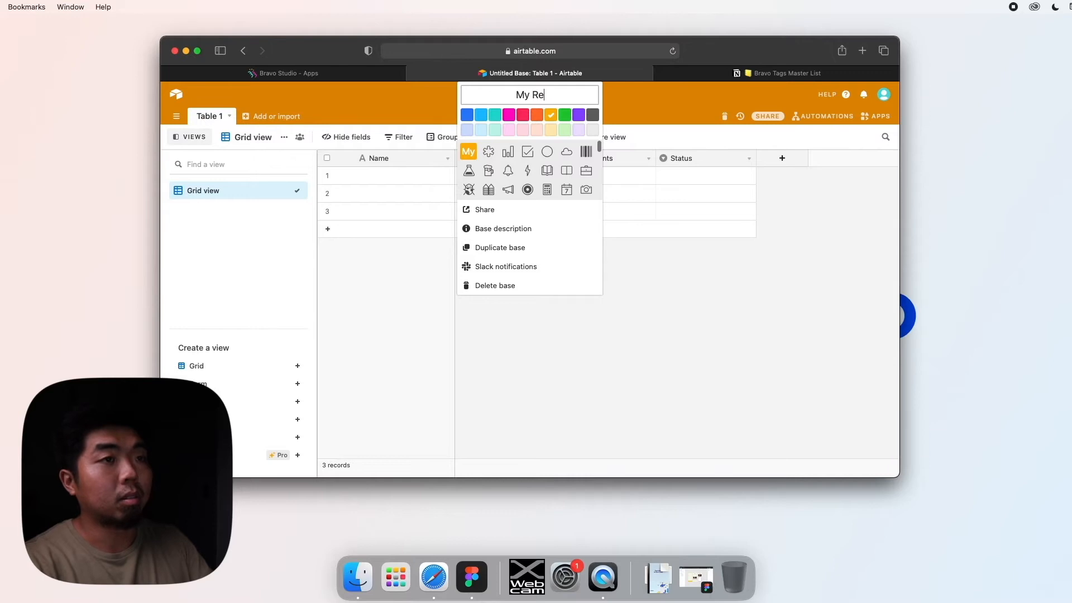
type("cipe App")
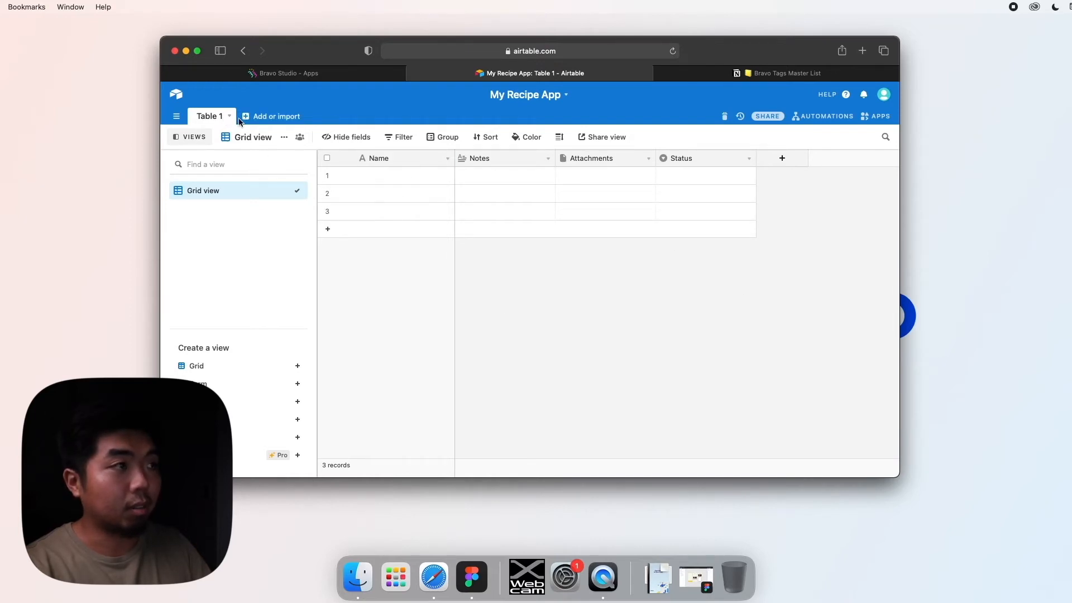
Rename the Table 1 tab to Recipes
double_click(210, 117)
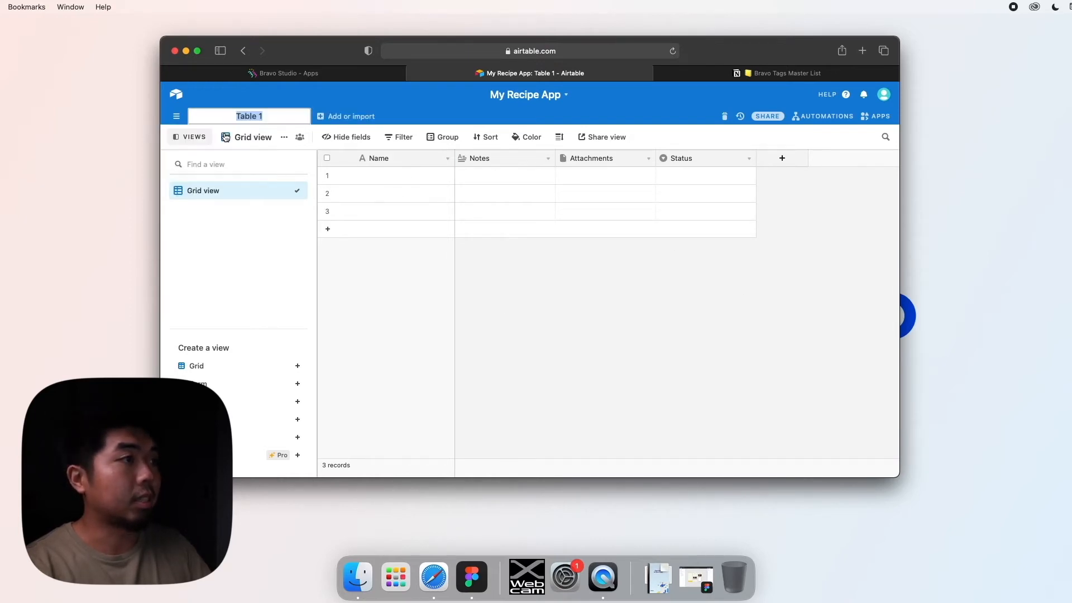
type("Recipes")
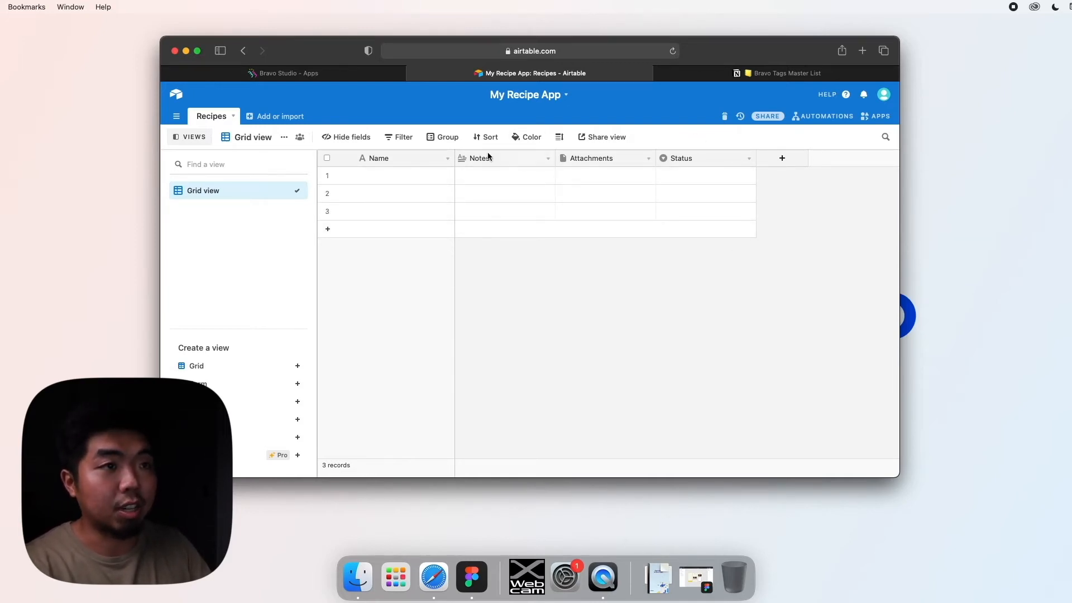
mouse_move(597, 239)
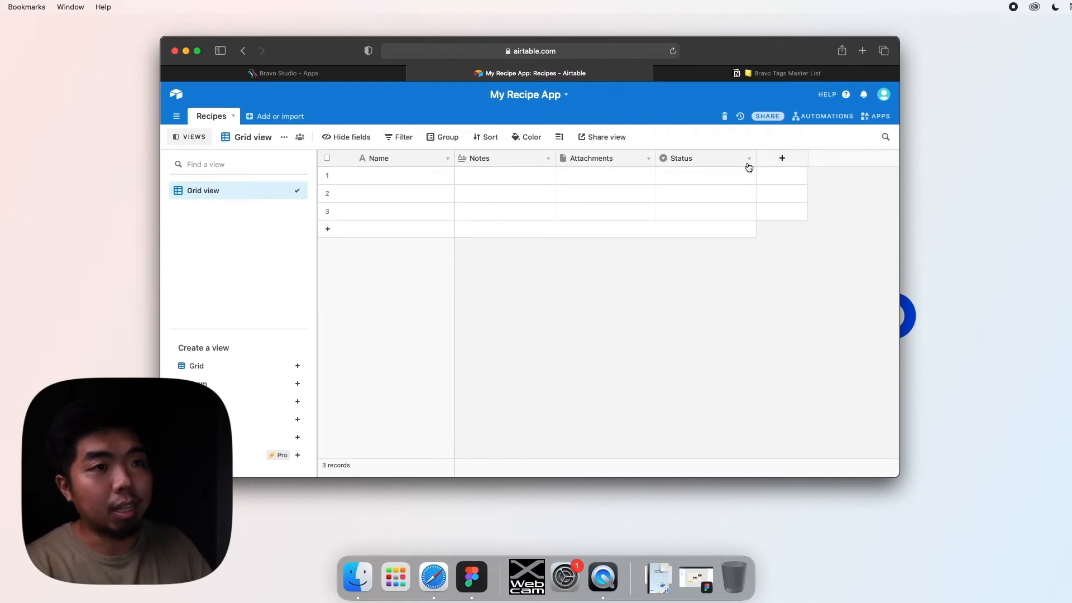
mouse_move(527, 162)
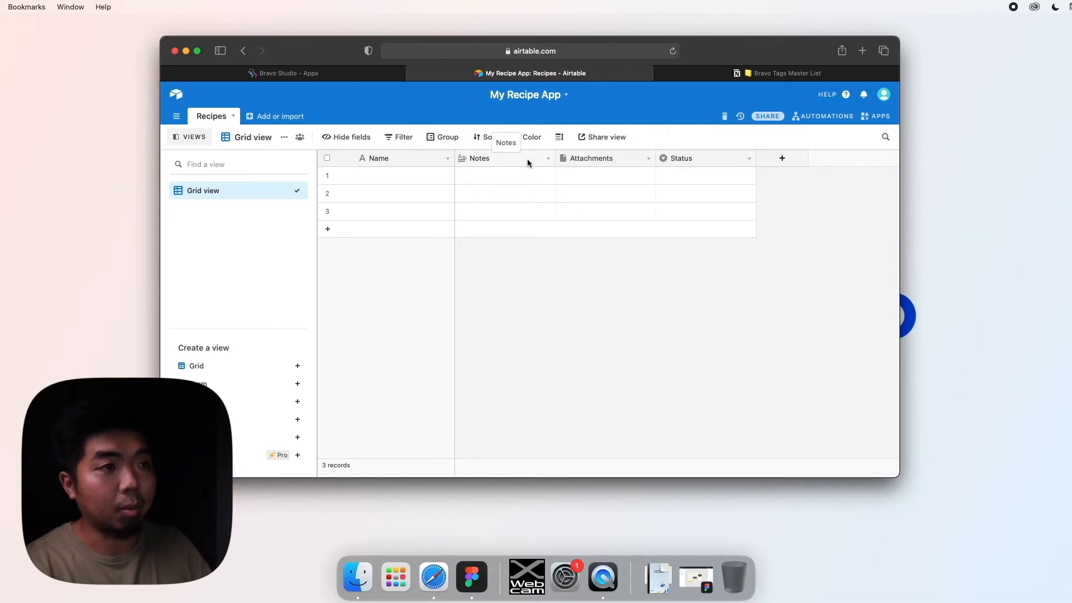
Delete the Notes, Attachments and Status fields, leaving only Name, and start renaming it
left_click(547, 159)
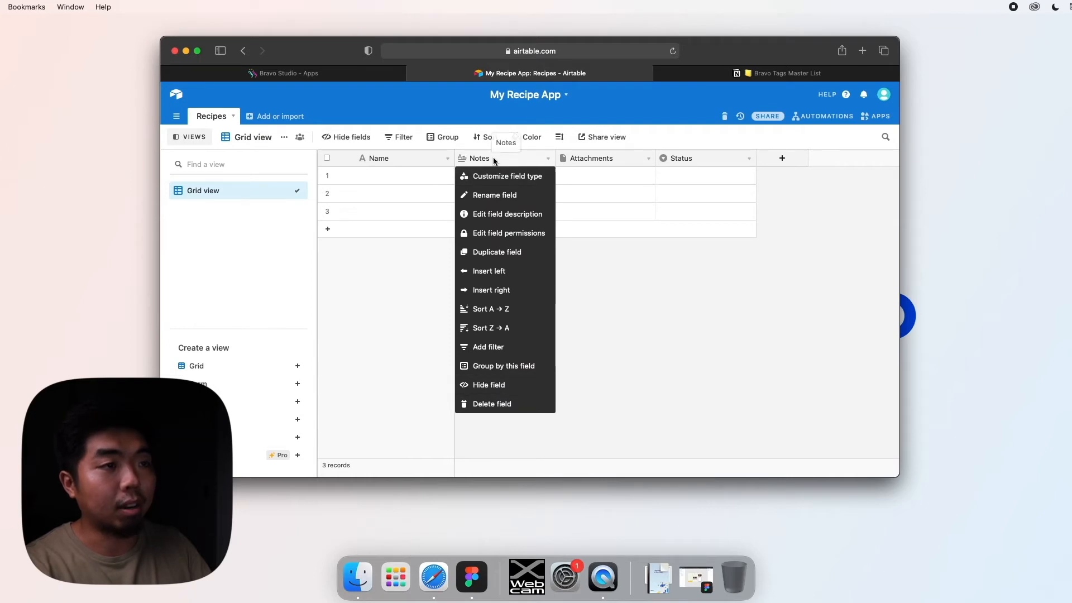
left_click(491, 404)
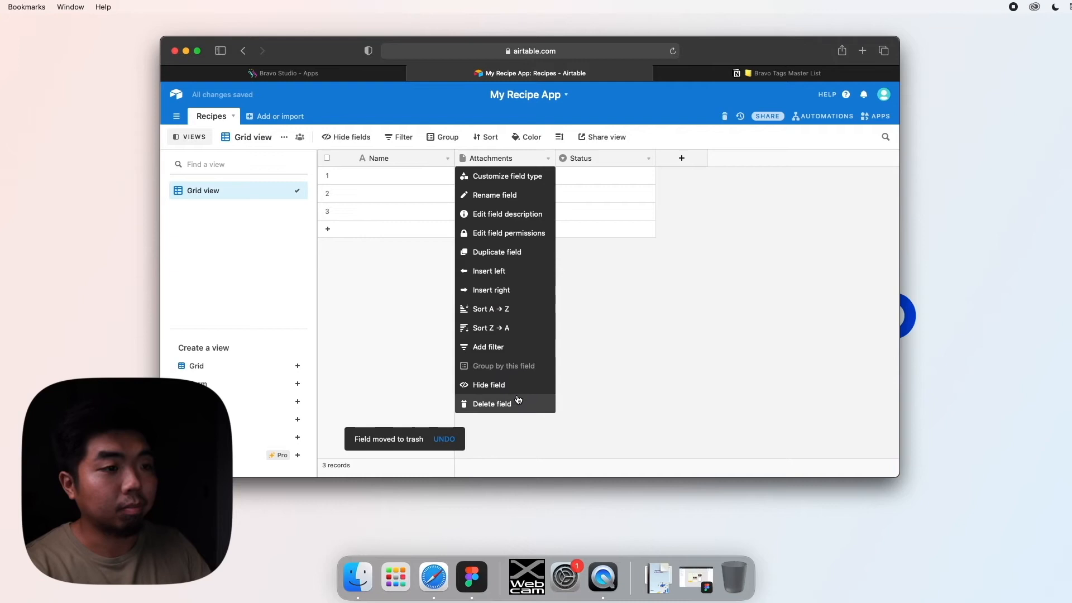
left_click(492, 404)
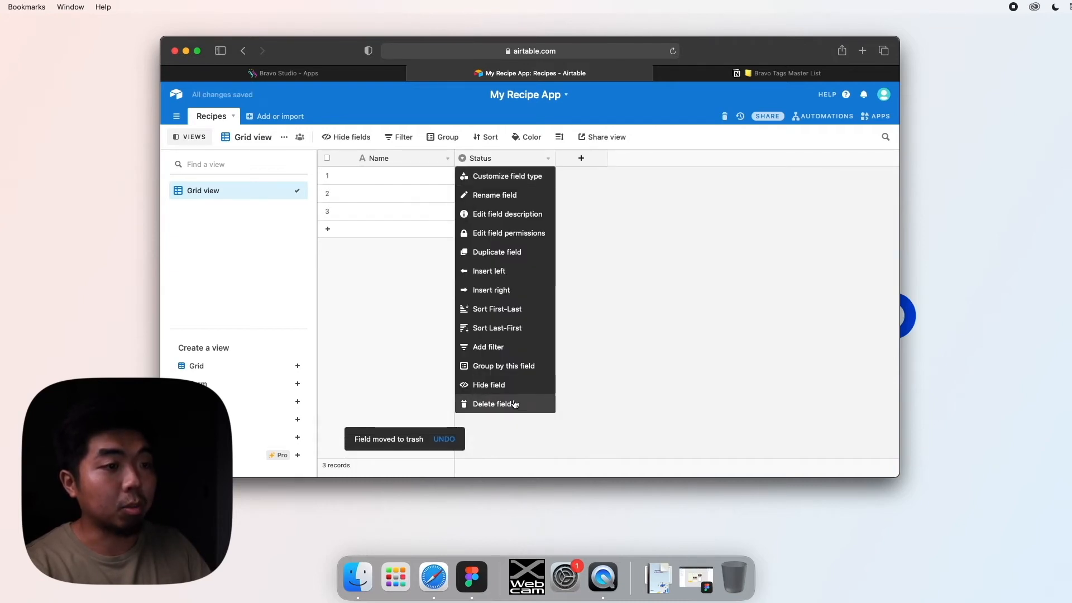
left_click(494, 404)
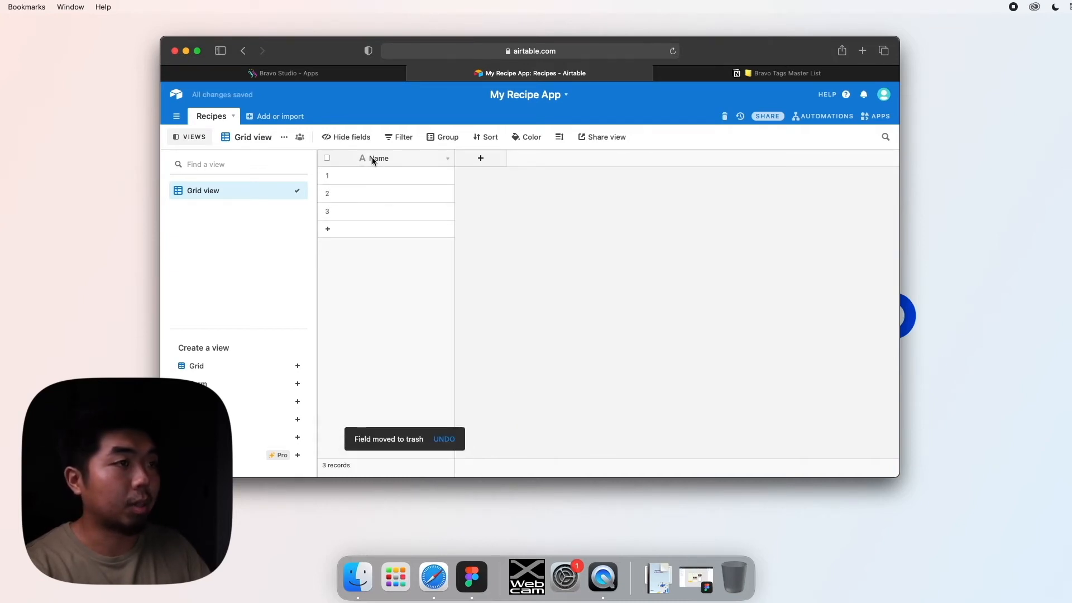
left_click(446, 159)
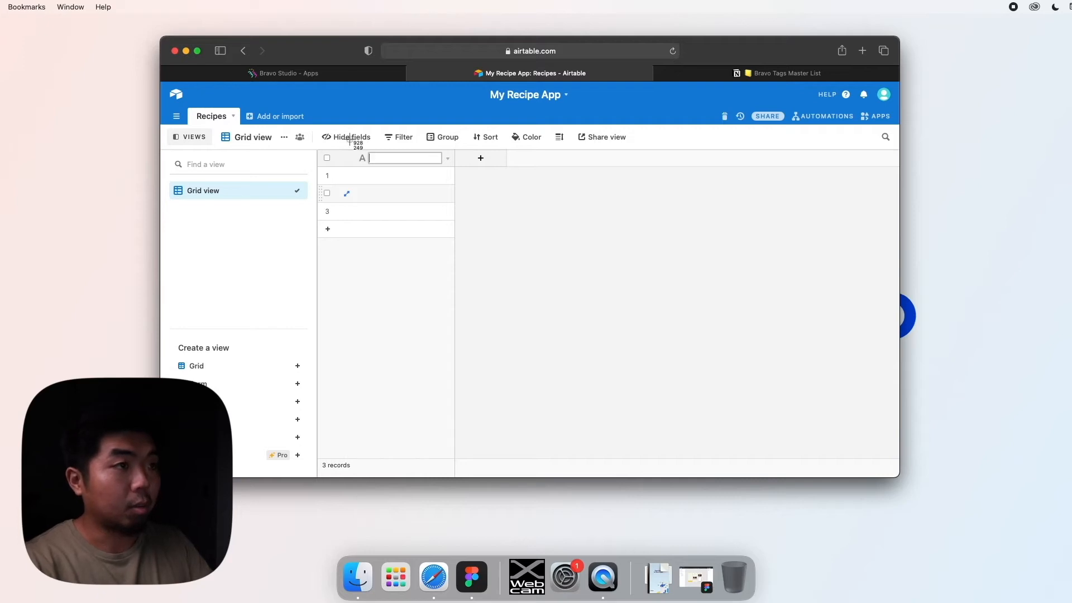
Rename the Name field to Recipe Name, then switch to the Recipe App design in Figma
type("Recipe Name")
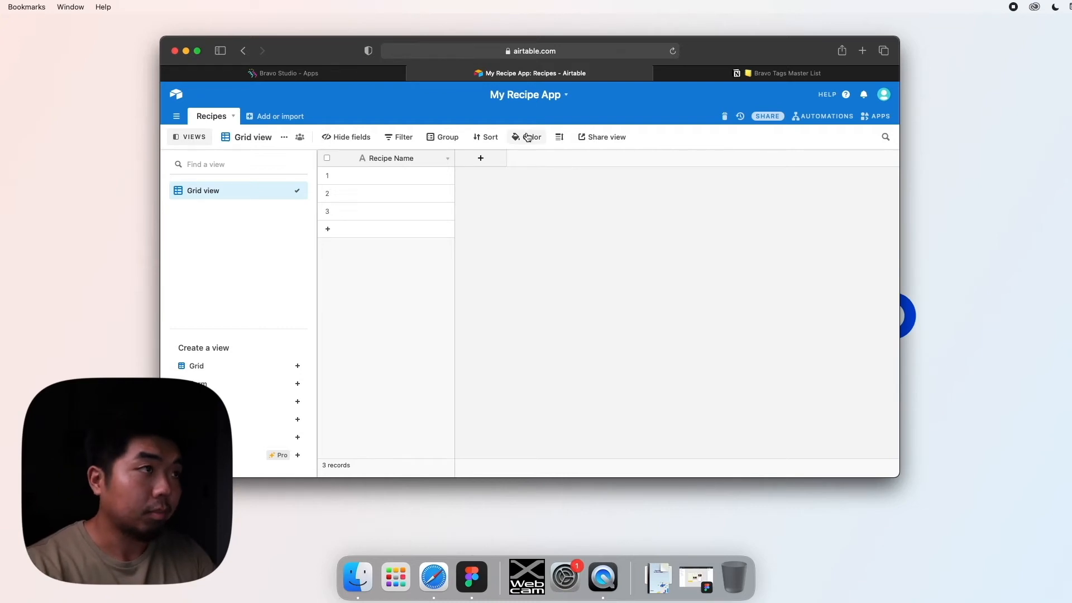
left_click(472, 576)
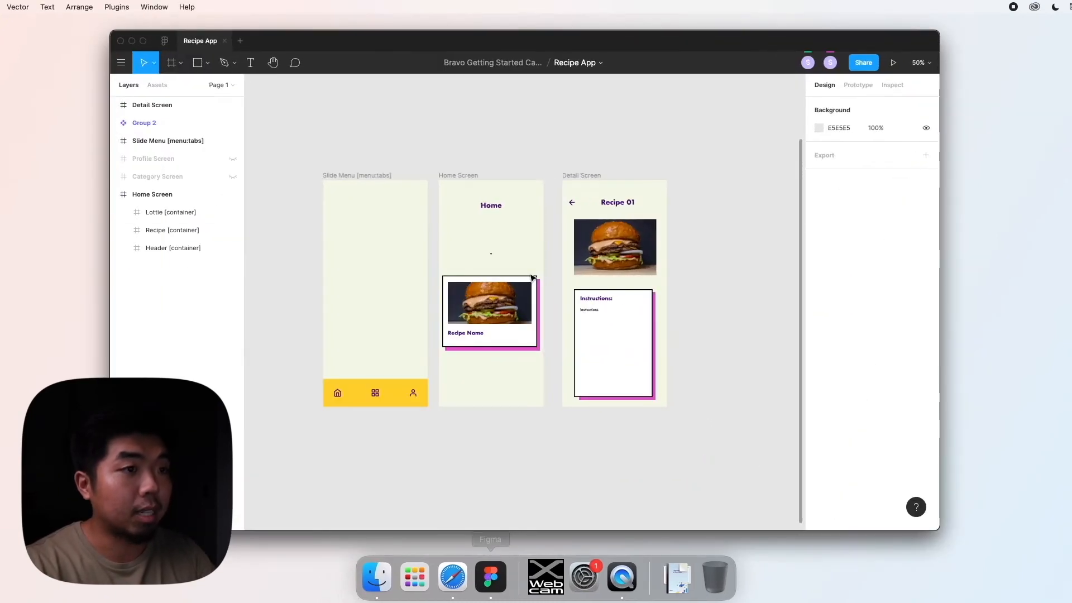
mouse_move(552, 157)
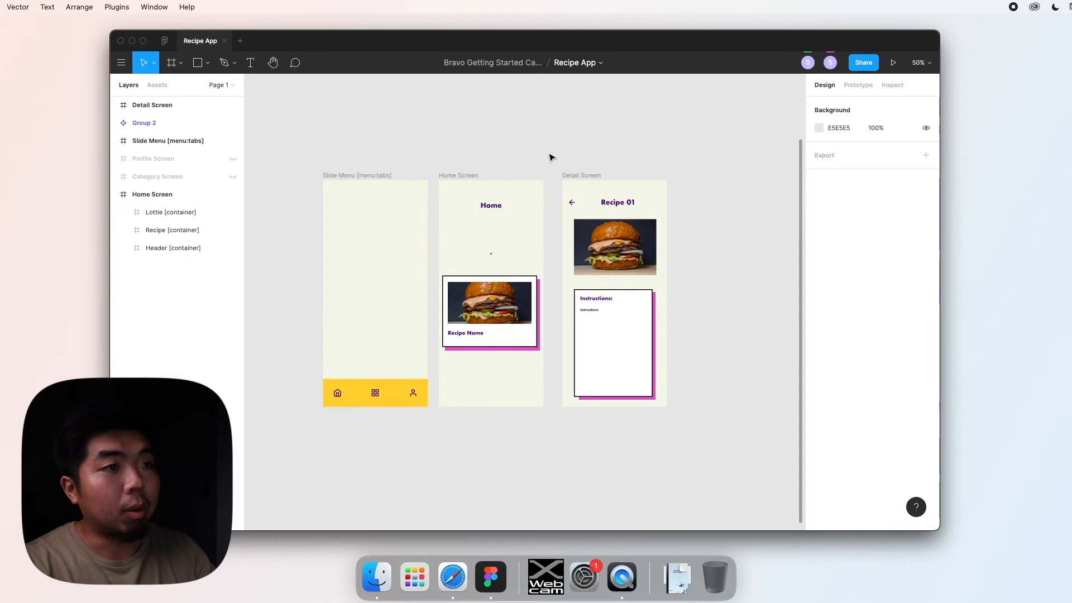
Review the recipe card in Figma, return to the Airtable Recipes table and begin a new field
left_click(489, 310)
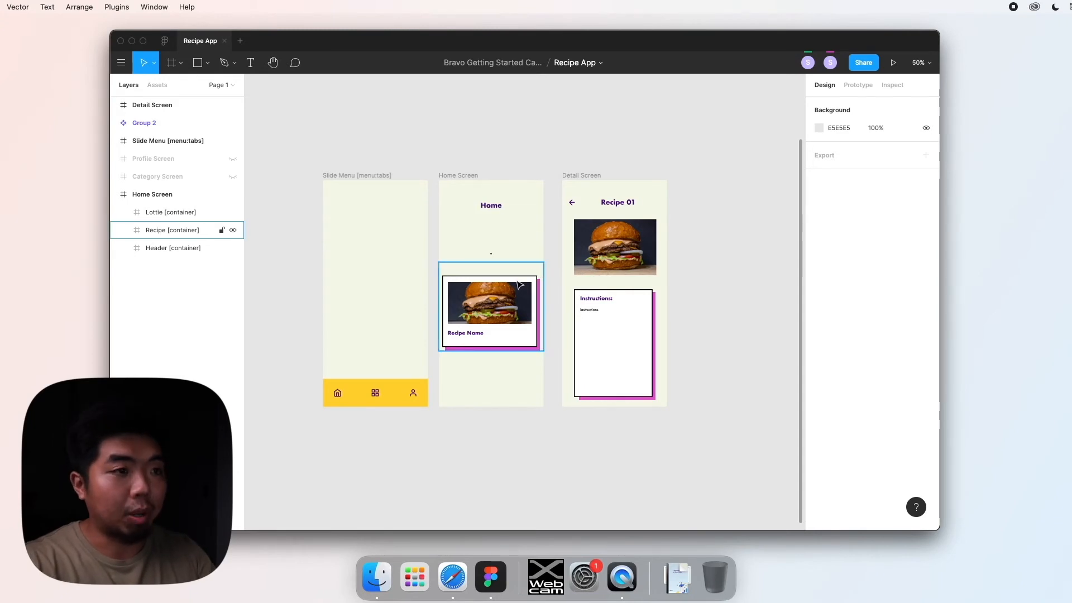
mouse_move(498, 324)
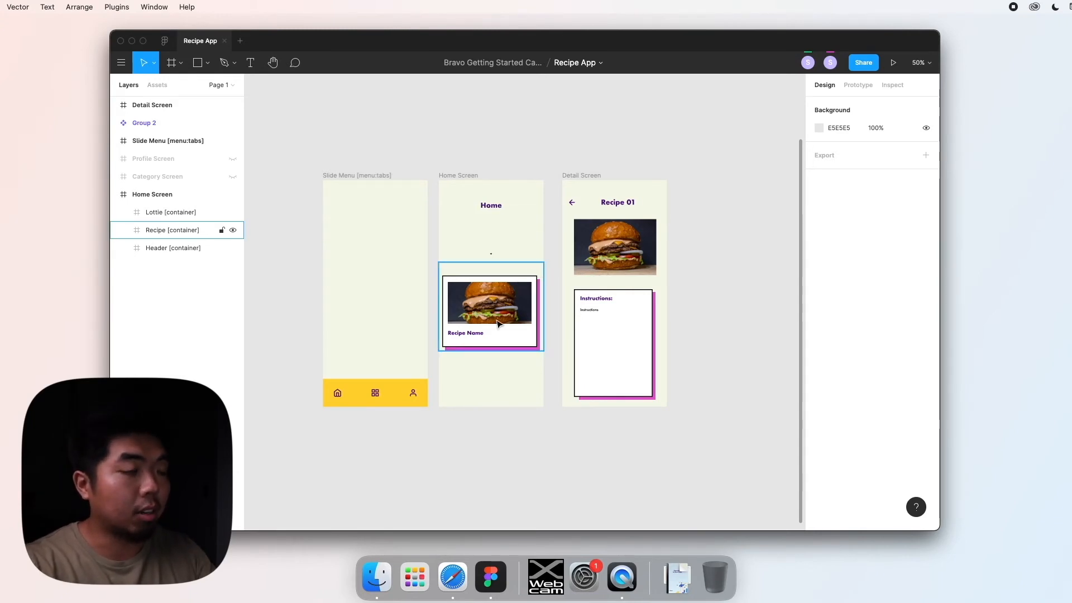
mouse_move(527, 309)
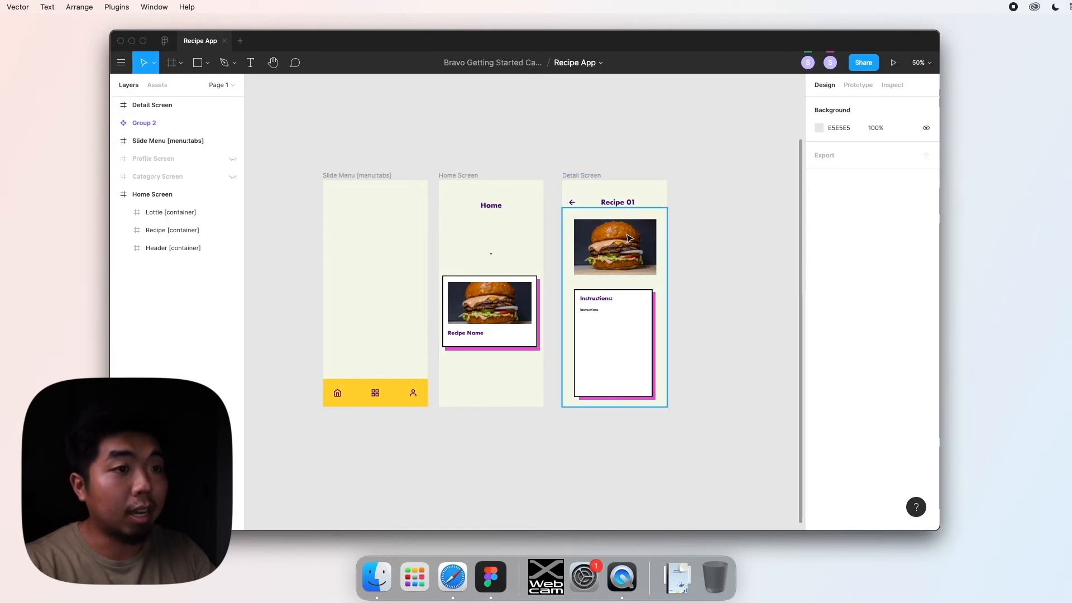
mouse_move(622, 365)
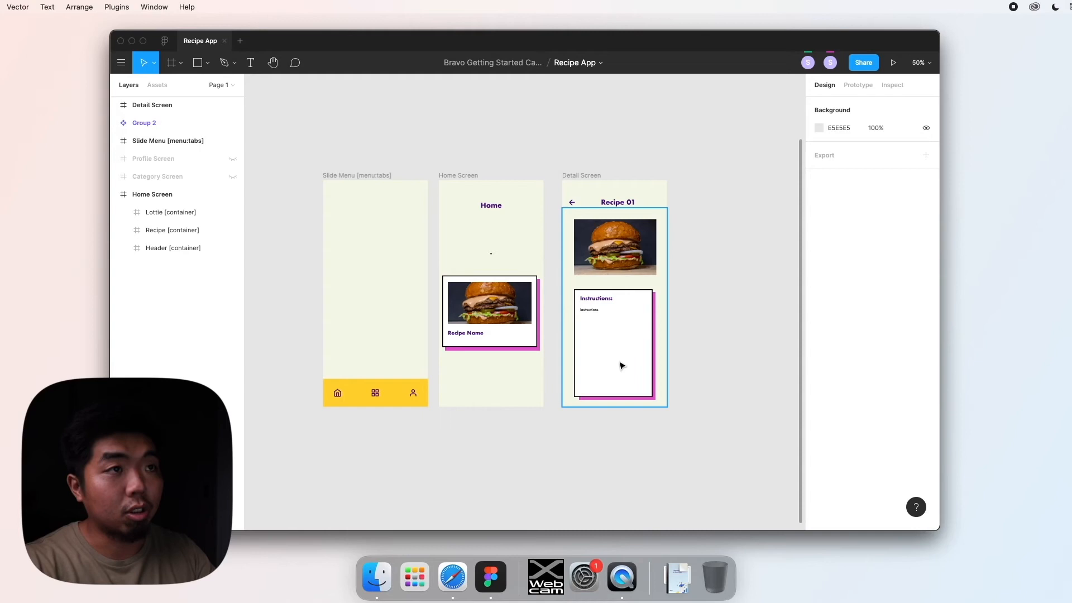
mouse_move(617, 320)
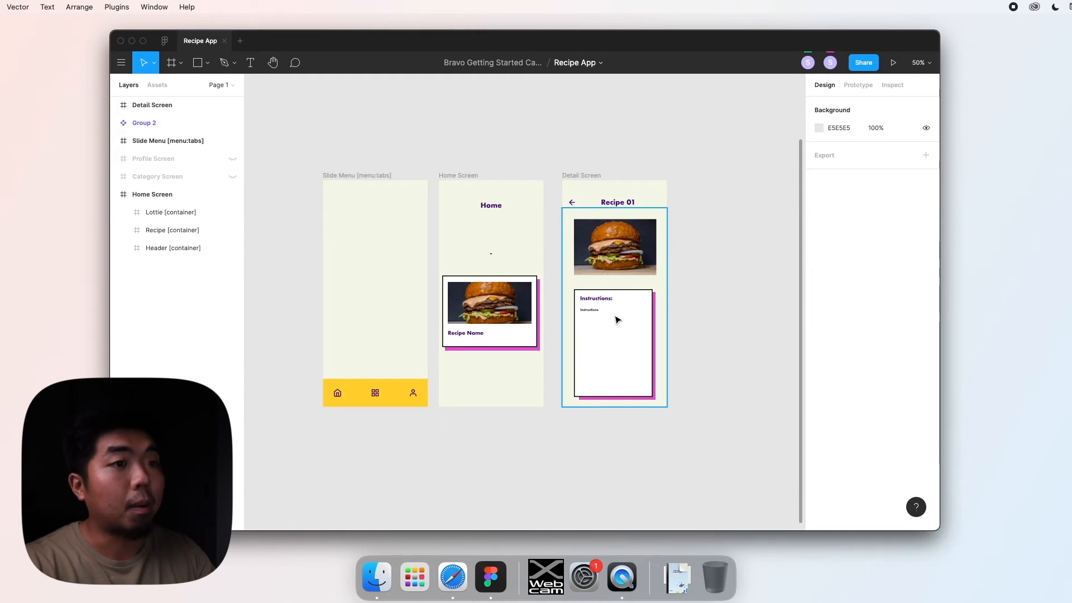
mouse_move(455, 586)
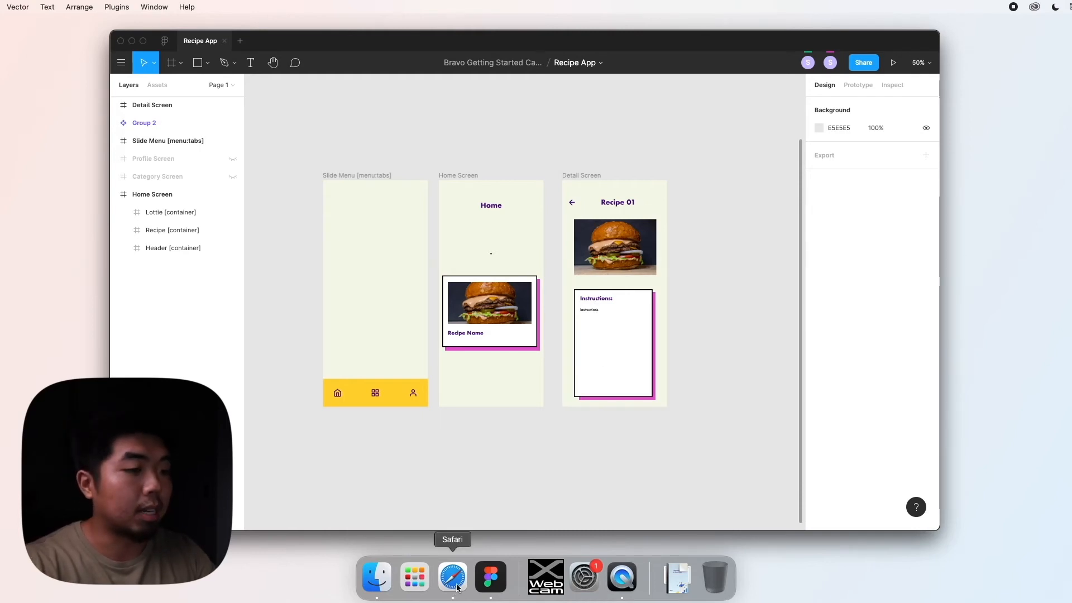
left_click(452, 577)
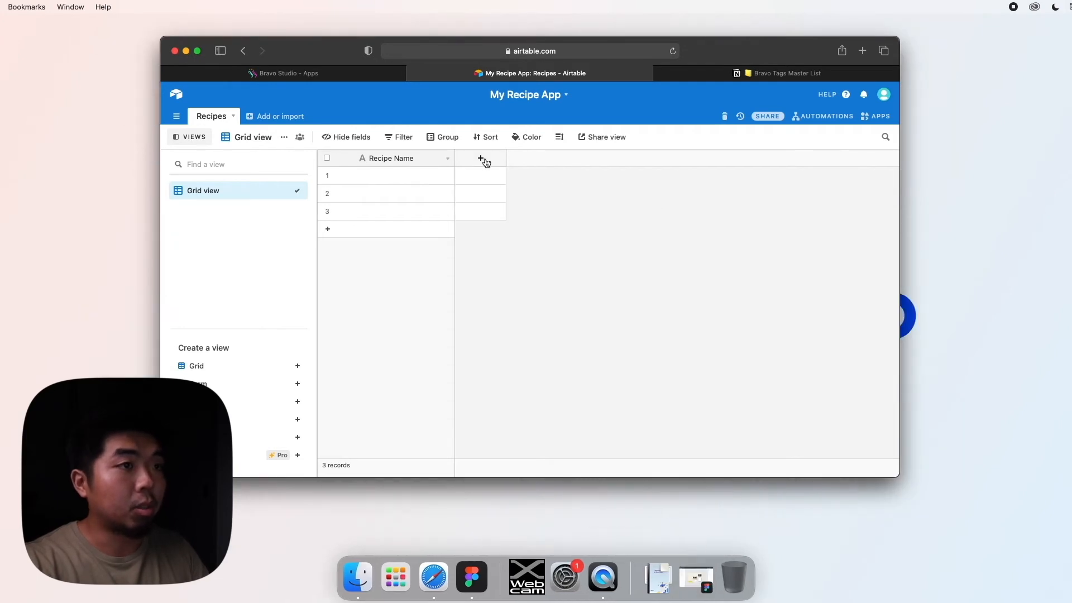
left_click(480, 159)
type("Recipe Image")
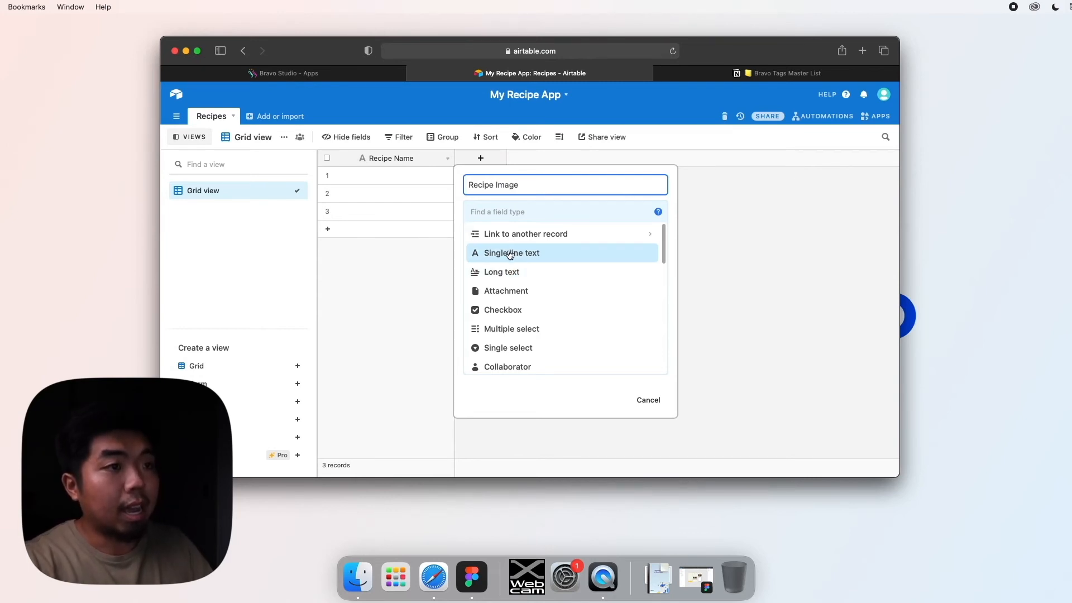
mouse_move(537, 270)
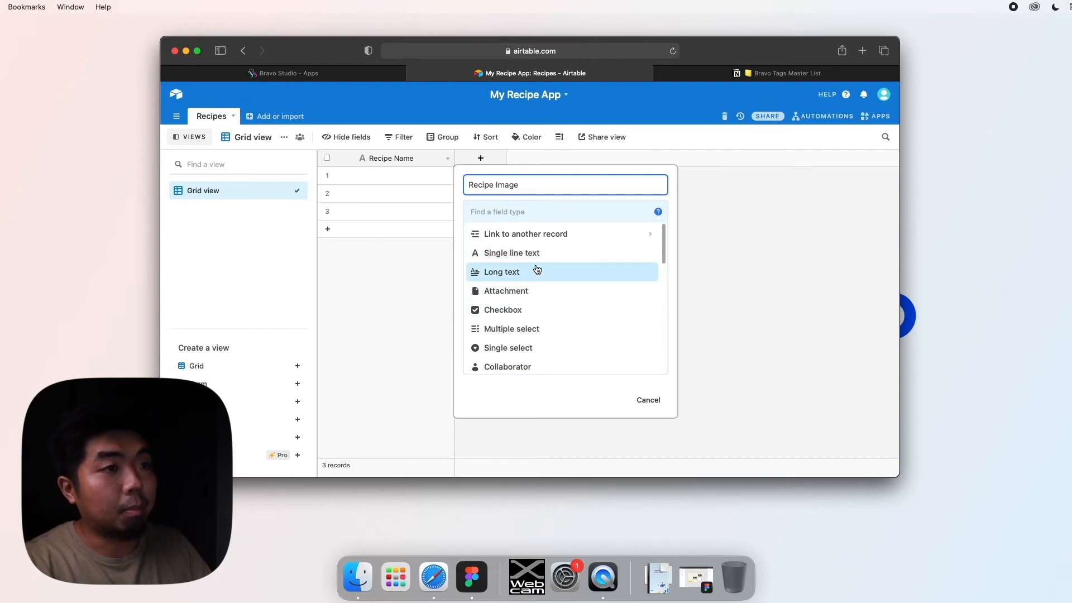
Create the Recipe Image field with the Attachment type
scroll("down", 3)
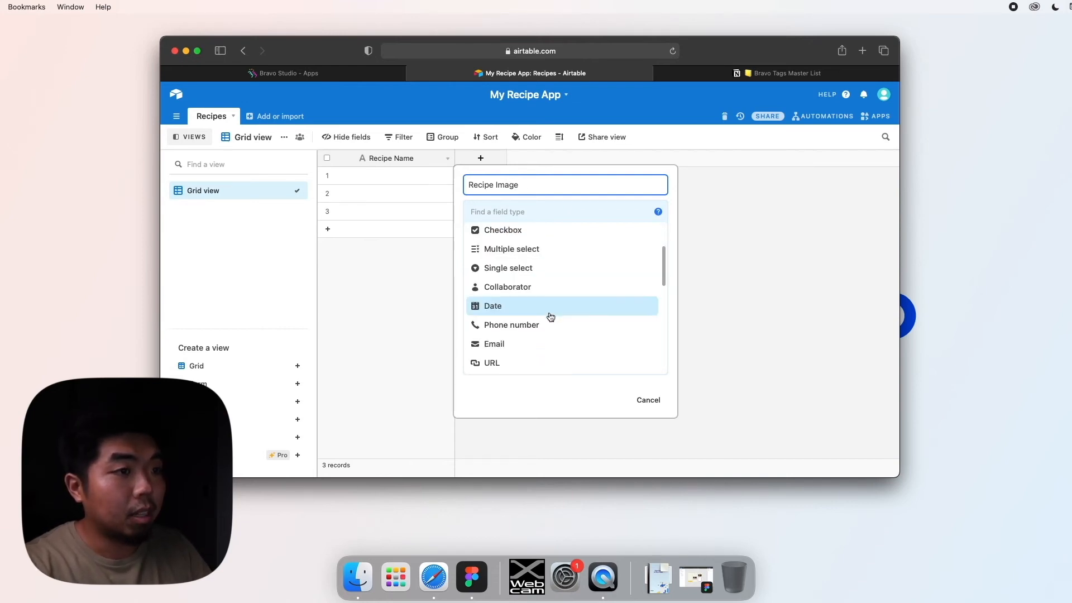
scroll("down", 3)
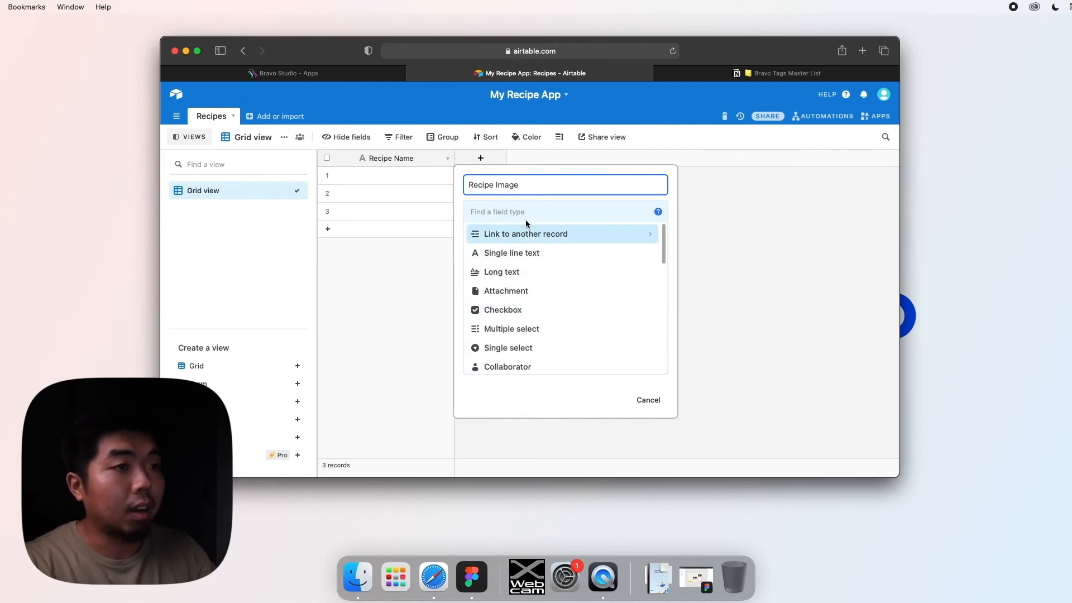
mouse_move(489, 295)
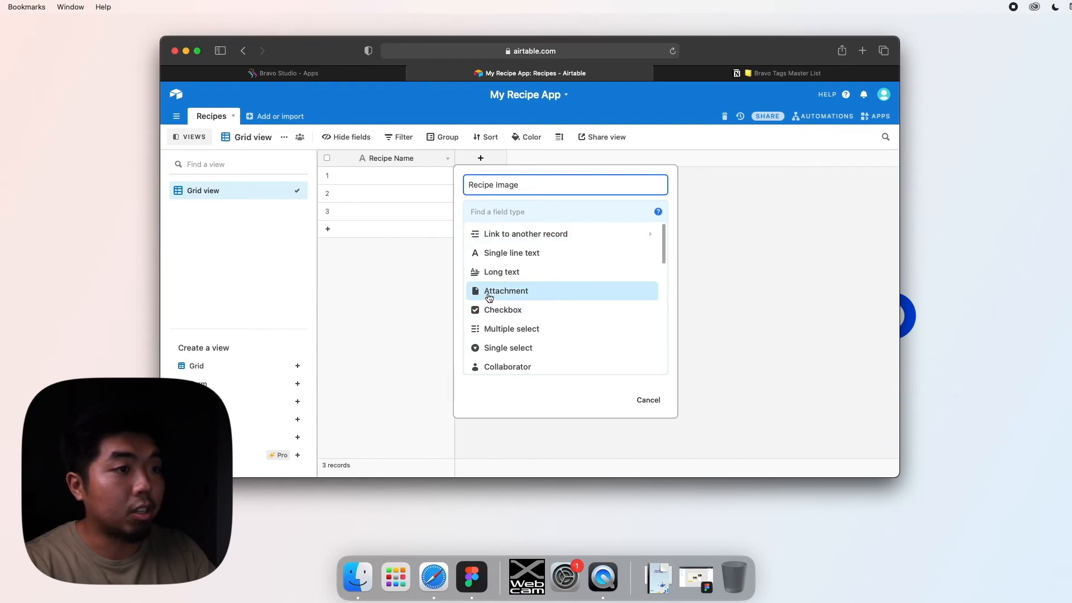
left_click(506, 291)
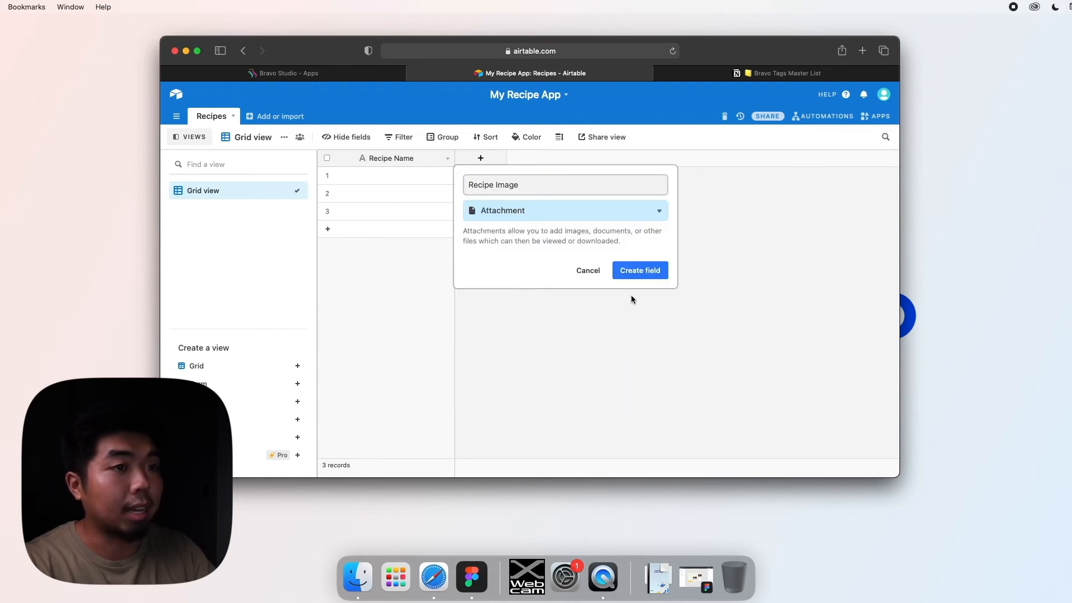
left_click(640, 270)
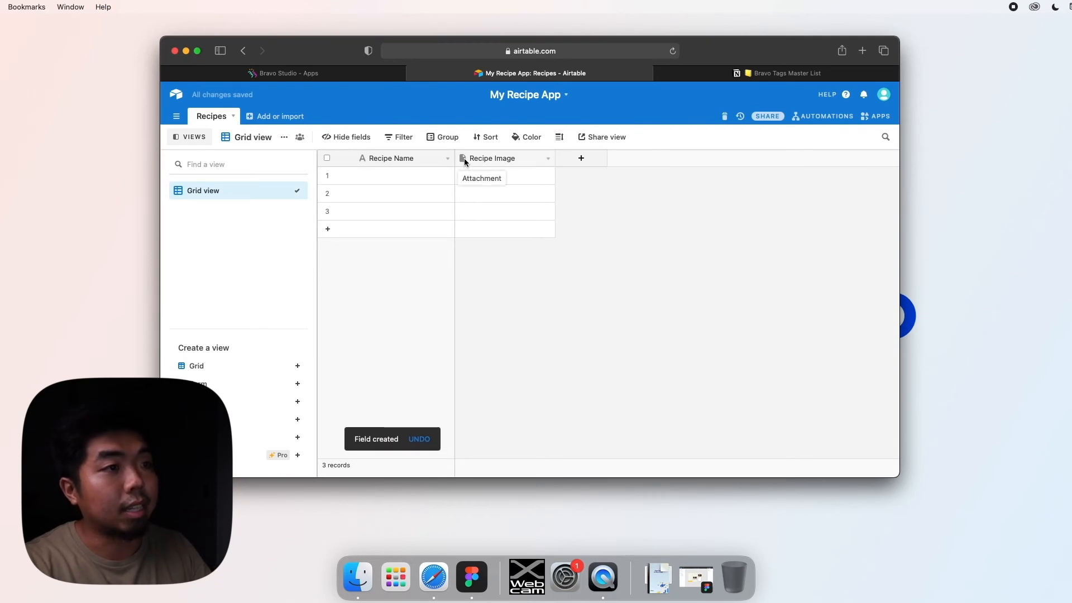
mouse_move(477, 164)
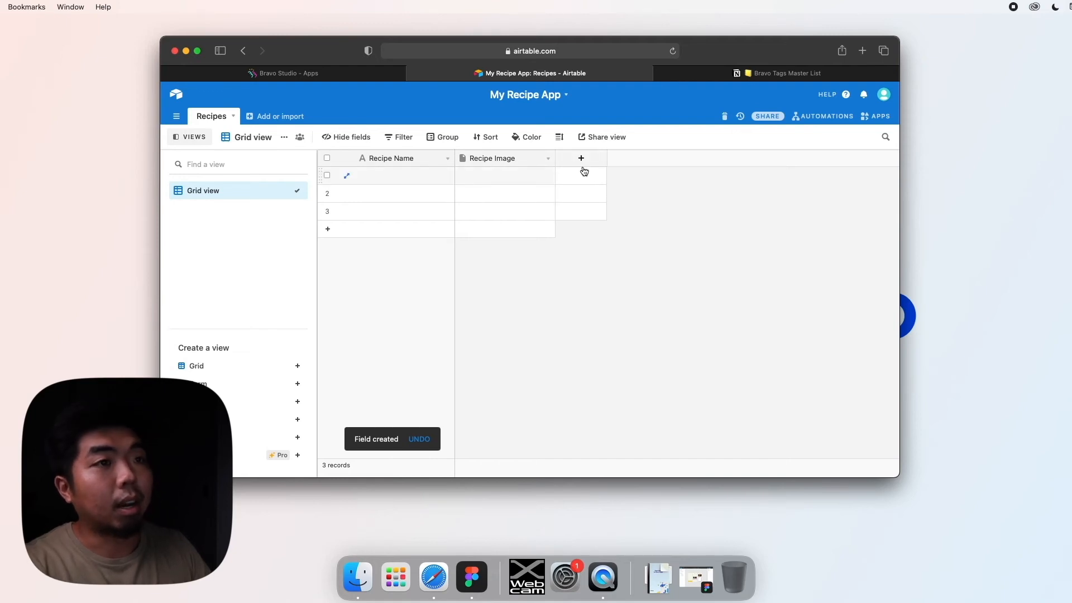
Create a Recipe Instructions field with the Long text type
left_click(580, 158)
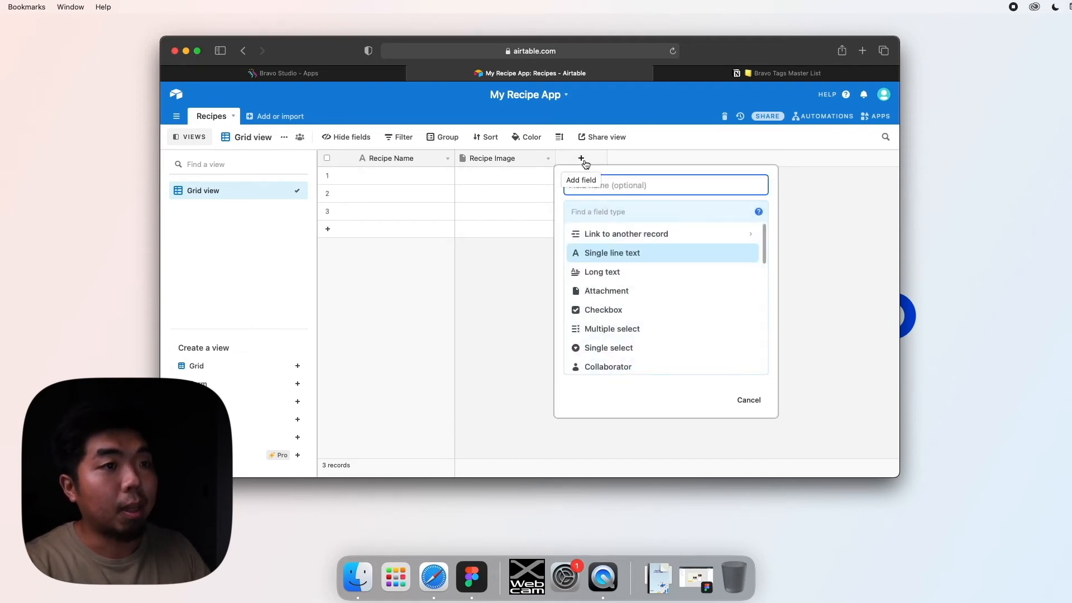
left_click(665, 185)
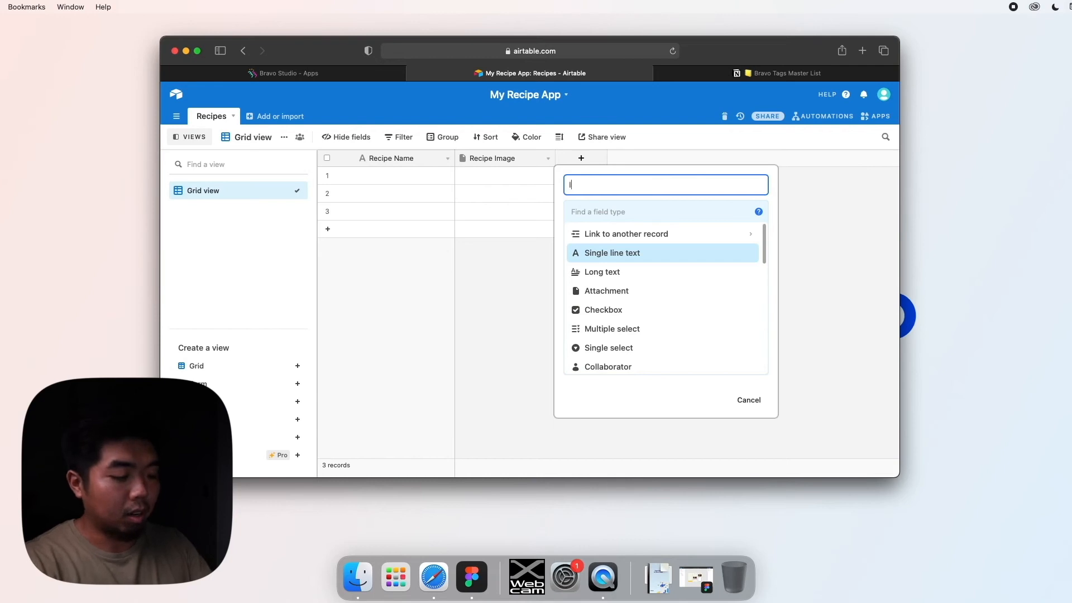
type("Recu")
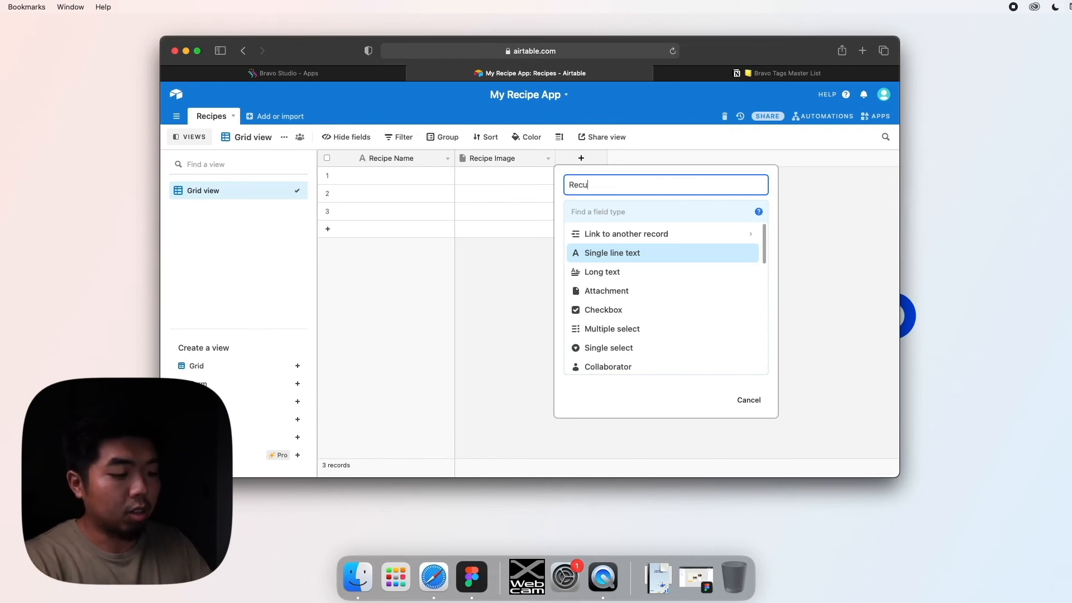
type("Recipe Instructions")
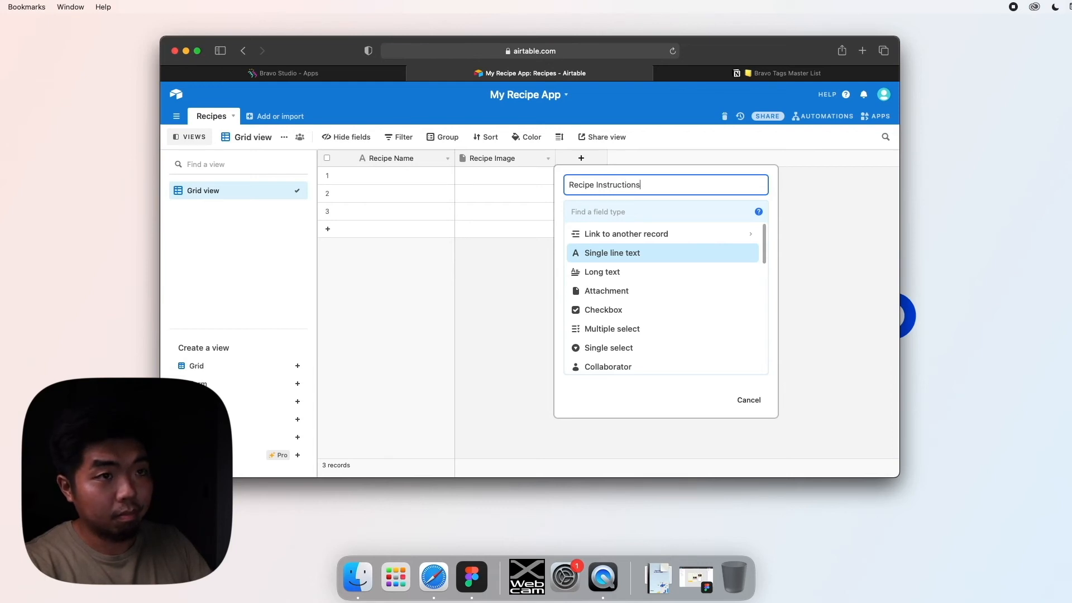
mouse_move(661, 246)
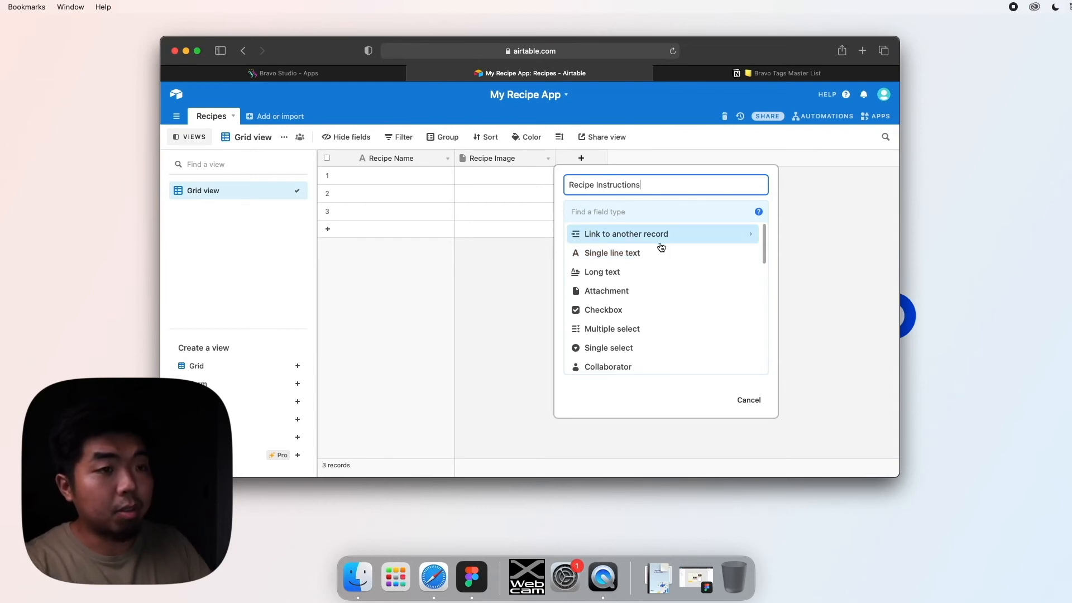
mouse_move(619, 253)
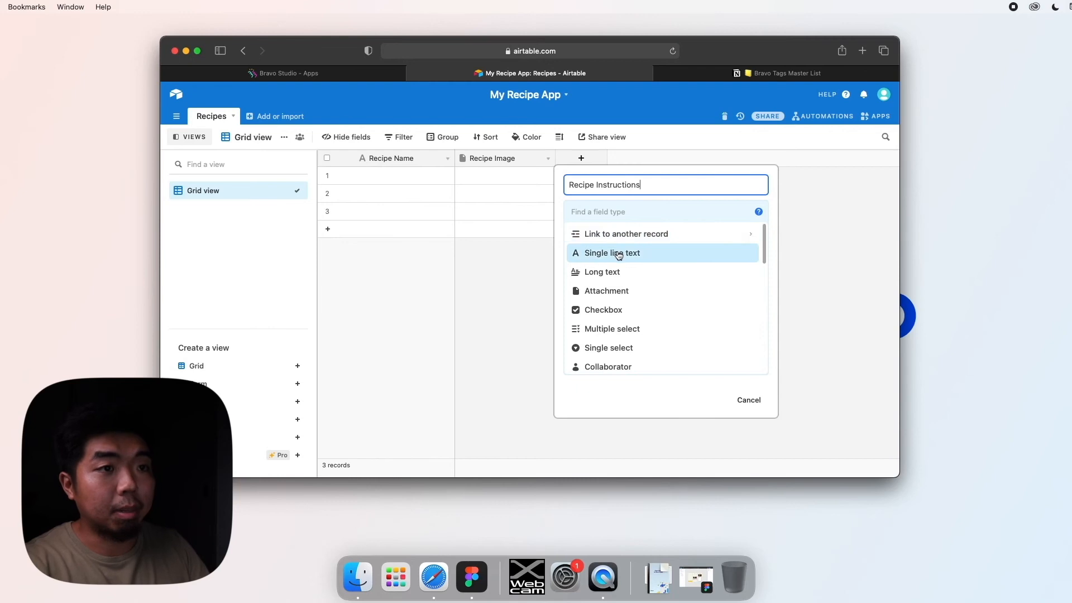
mouse_move(626, 261)
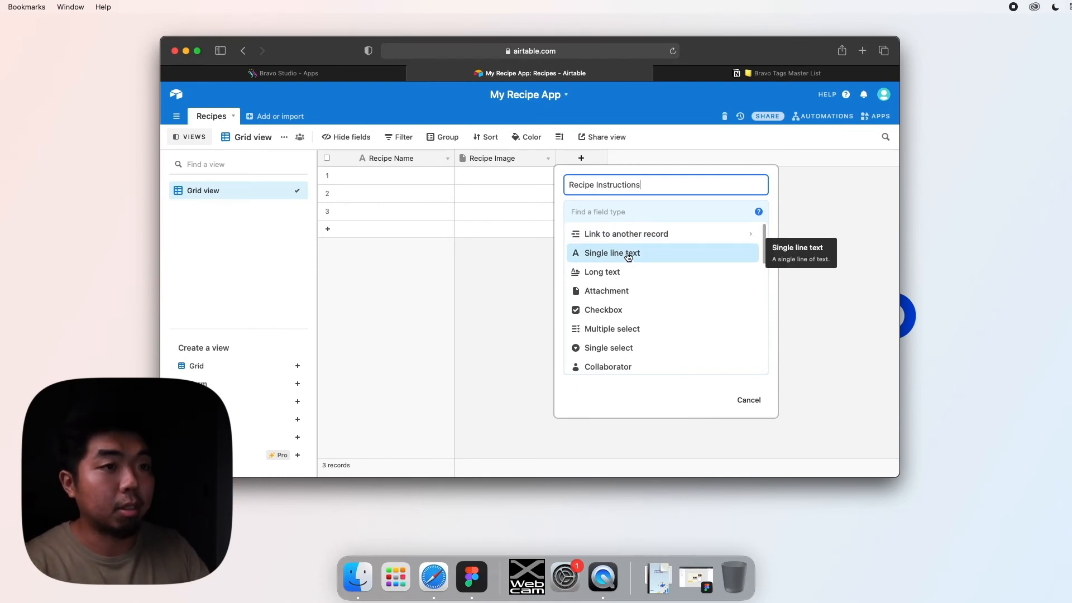
mouse_move(617, 272)
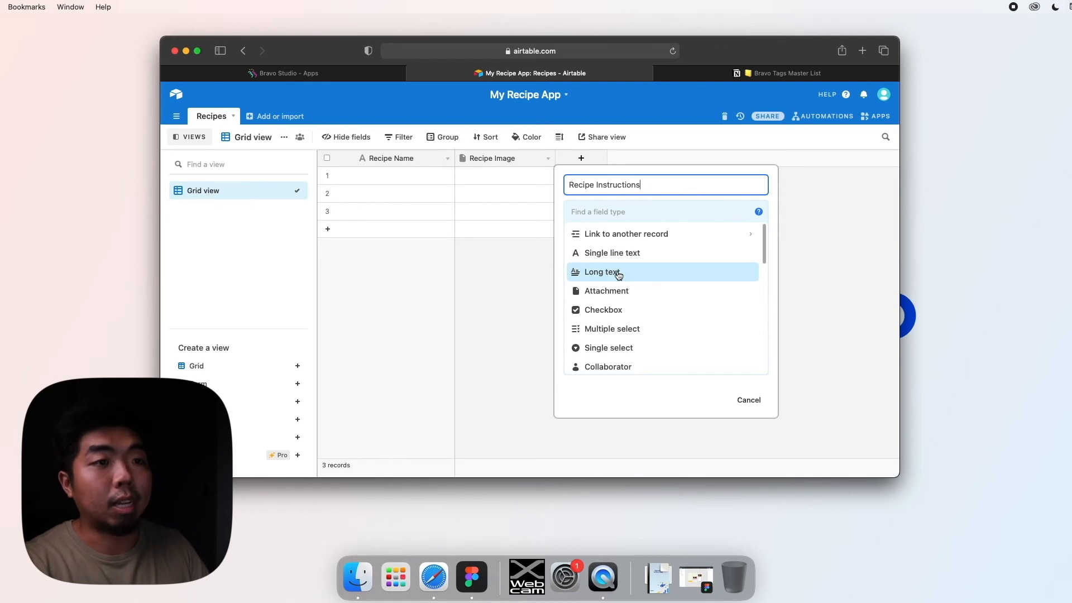
left_click(606, 271)
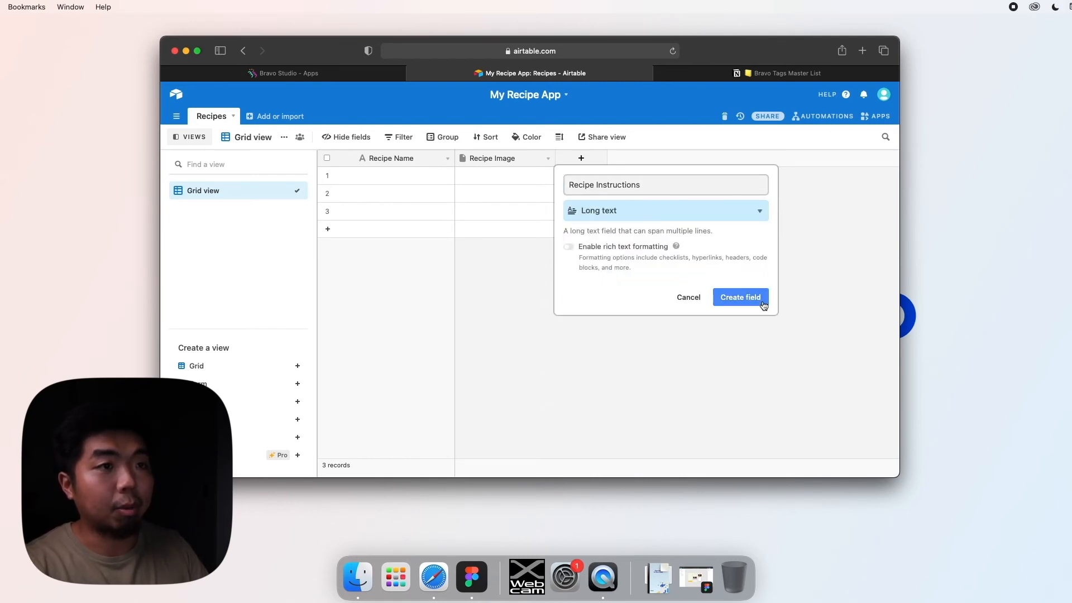
left_click(740, 297)
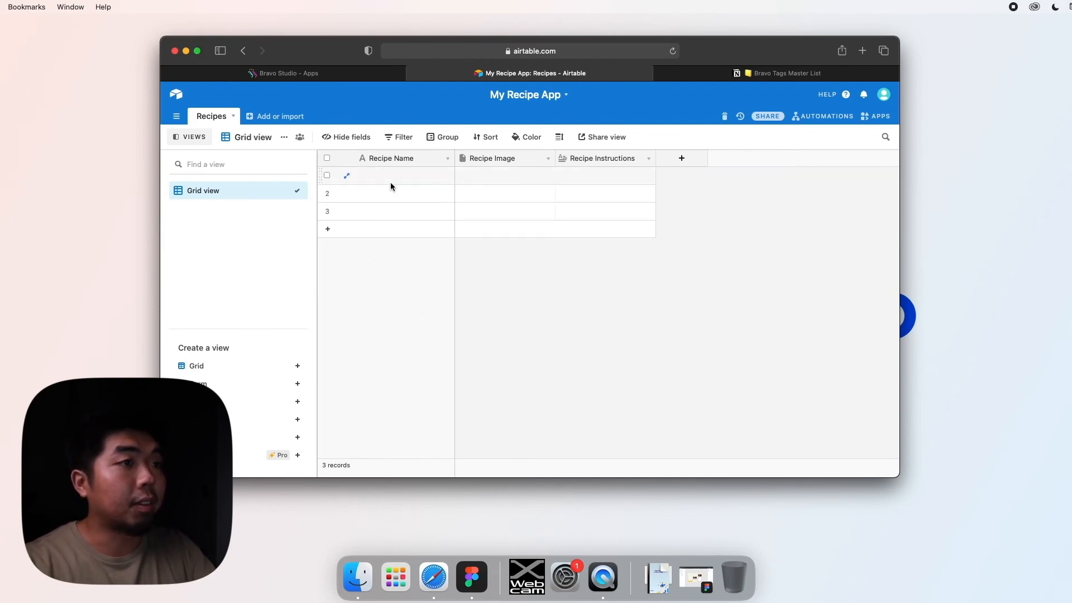
mouse_move(601, 172)
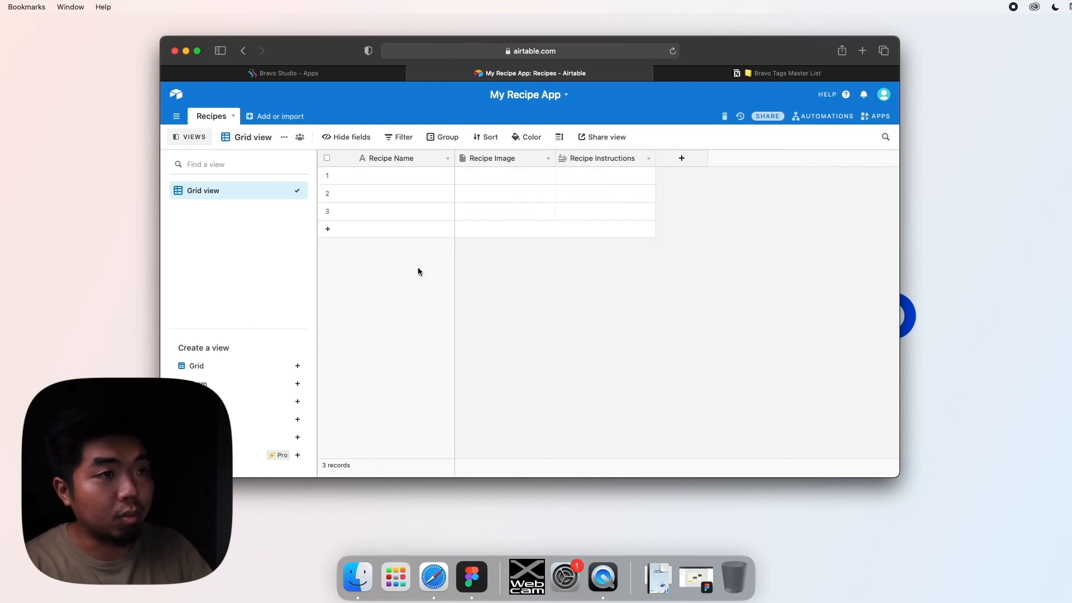
mouse_move(422, 272)
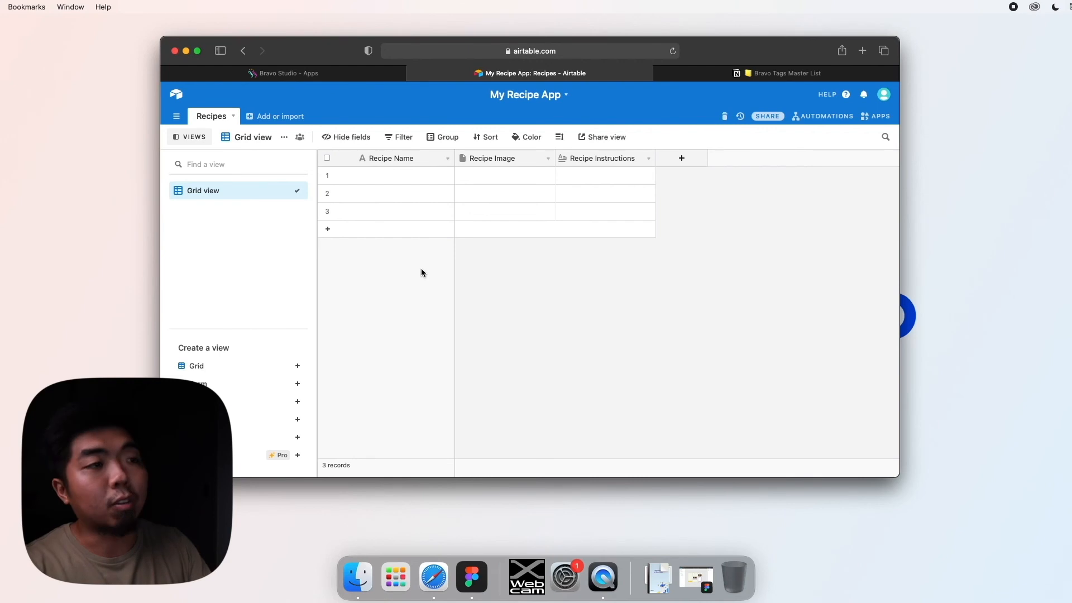
mouse_move(417, 276)
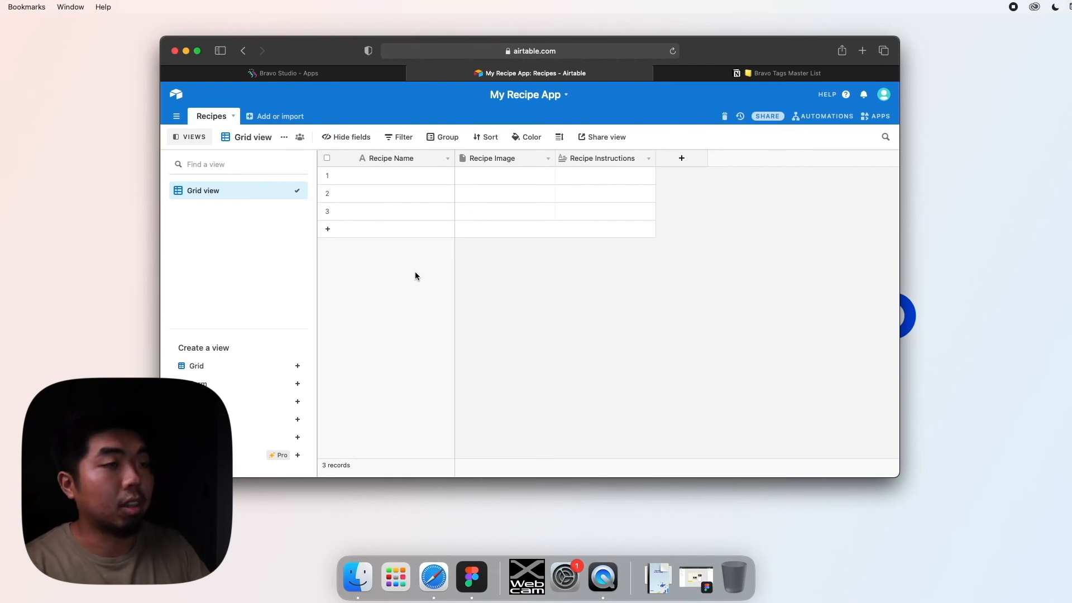
mouse_move(479, 269)
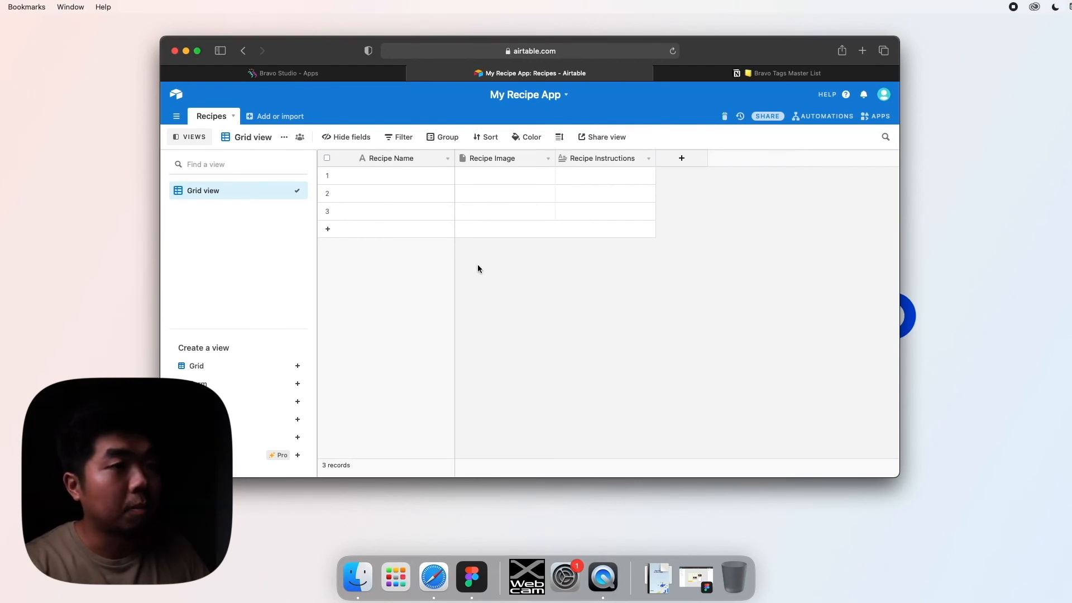
mouse_move(484, 299)
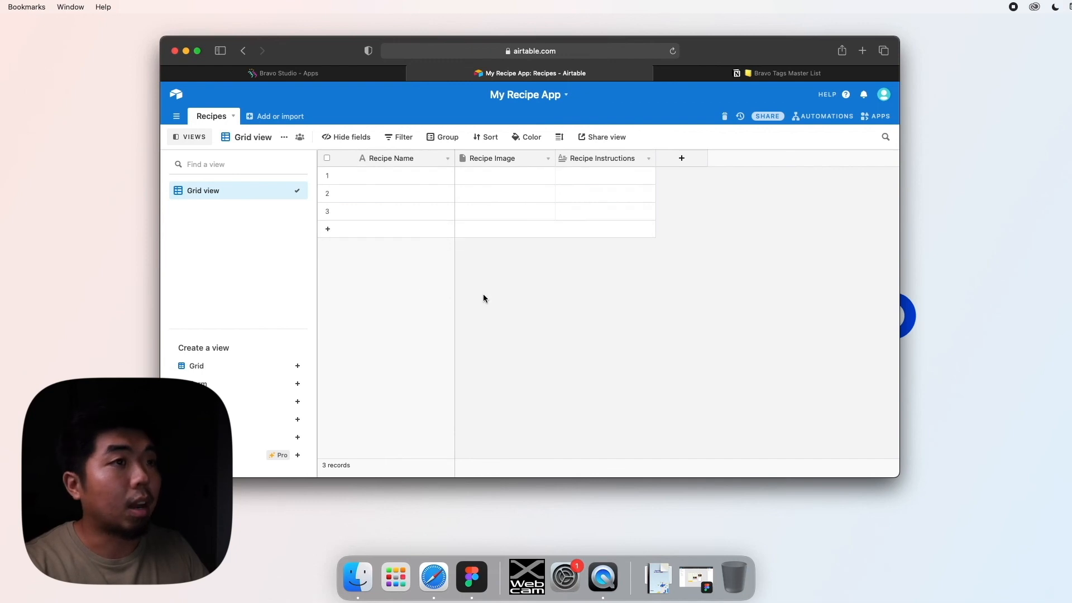
mouse_move(484, 296)
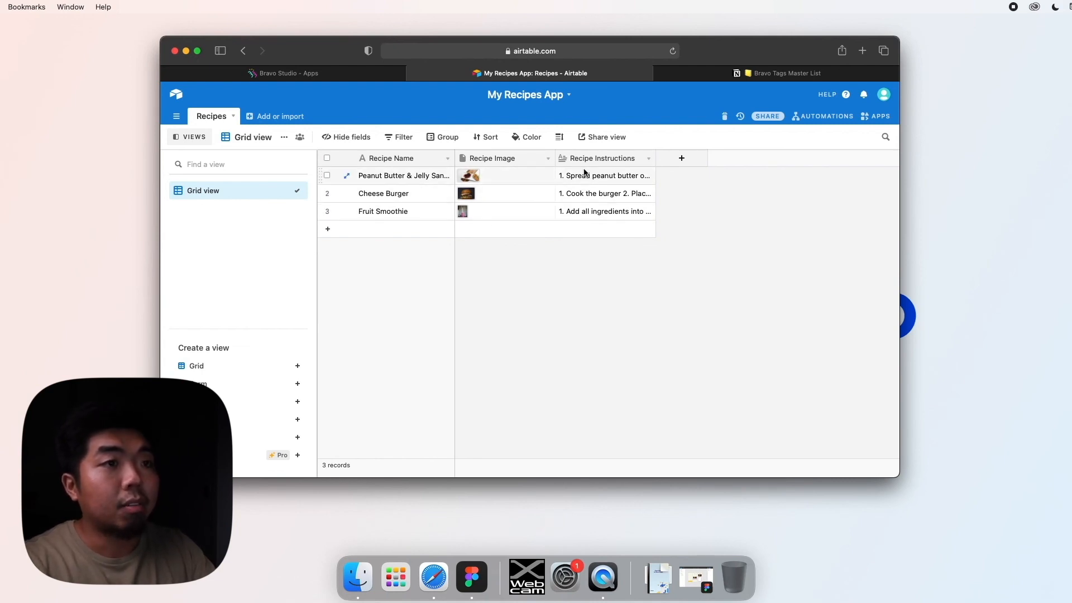
left_click(605, 175)
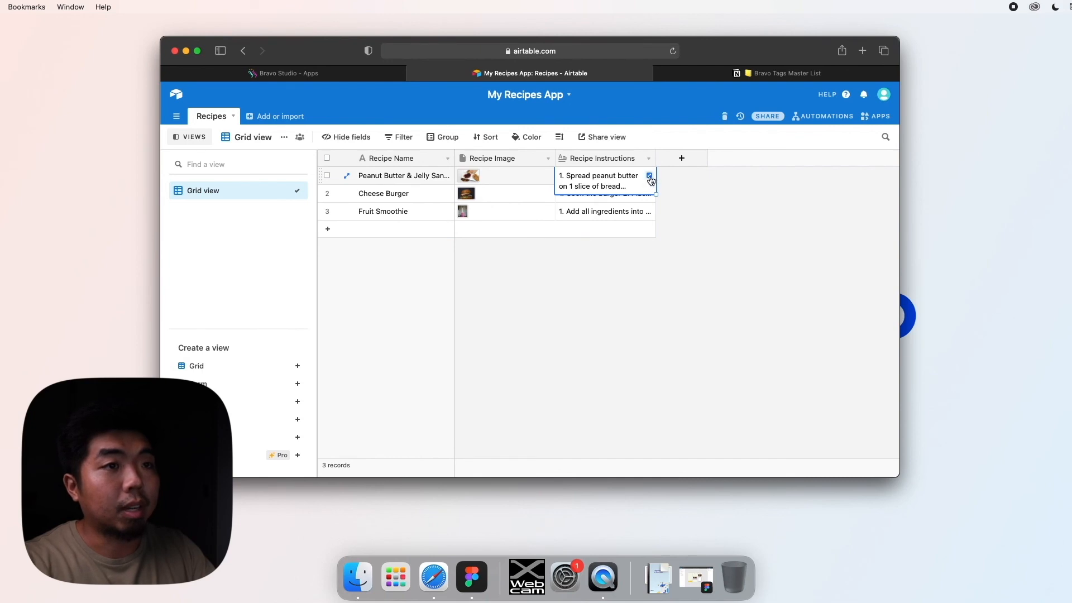
left_click(650, 176)
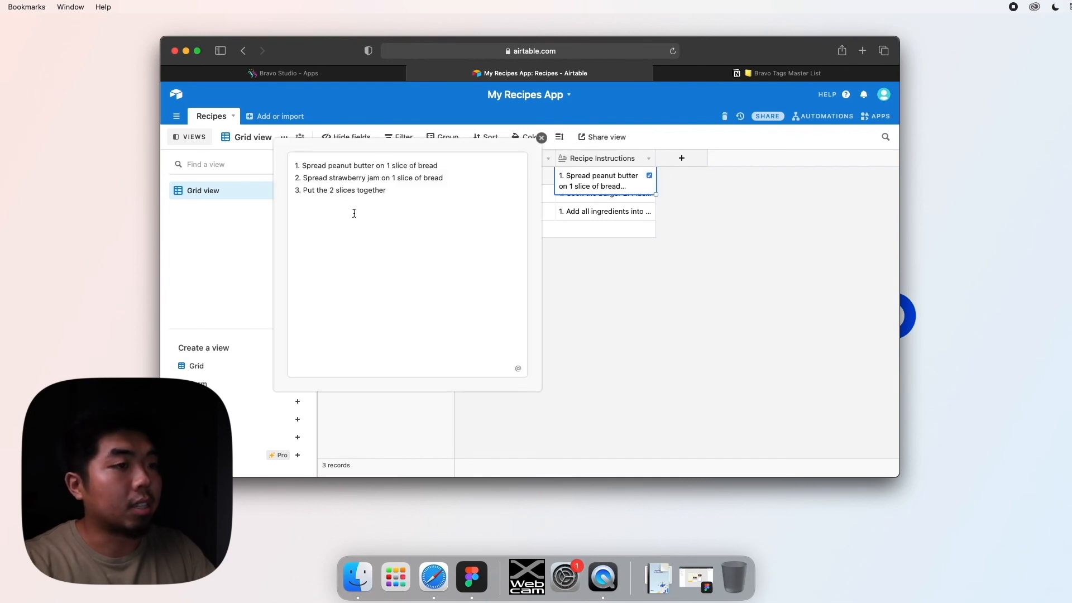
left_click(541, 139)
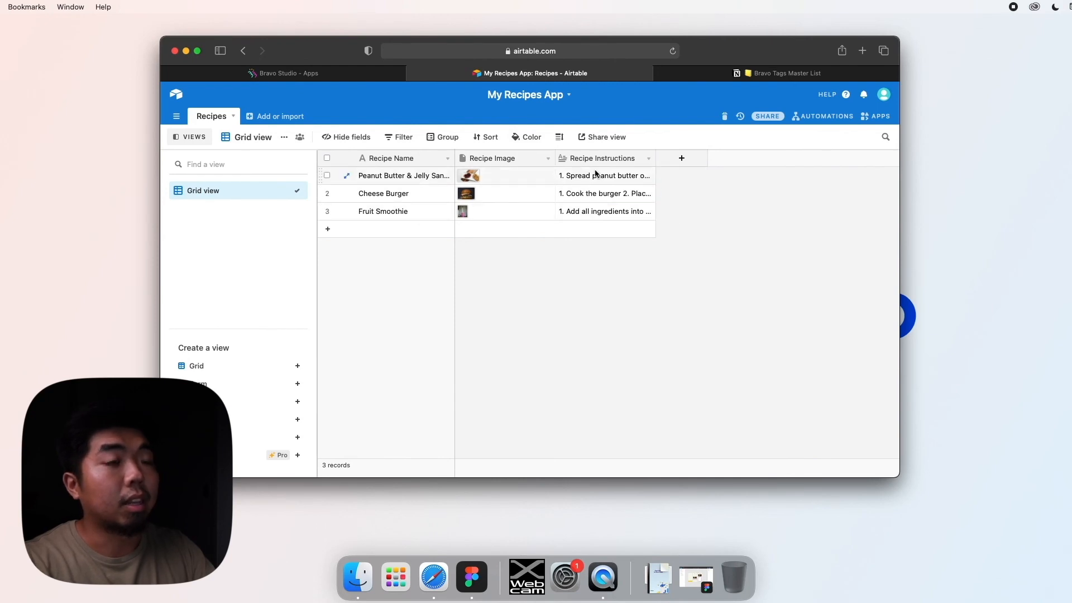
mouse_move(433, 186)
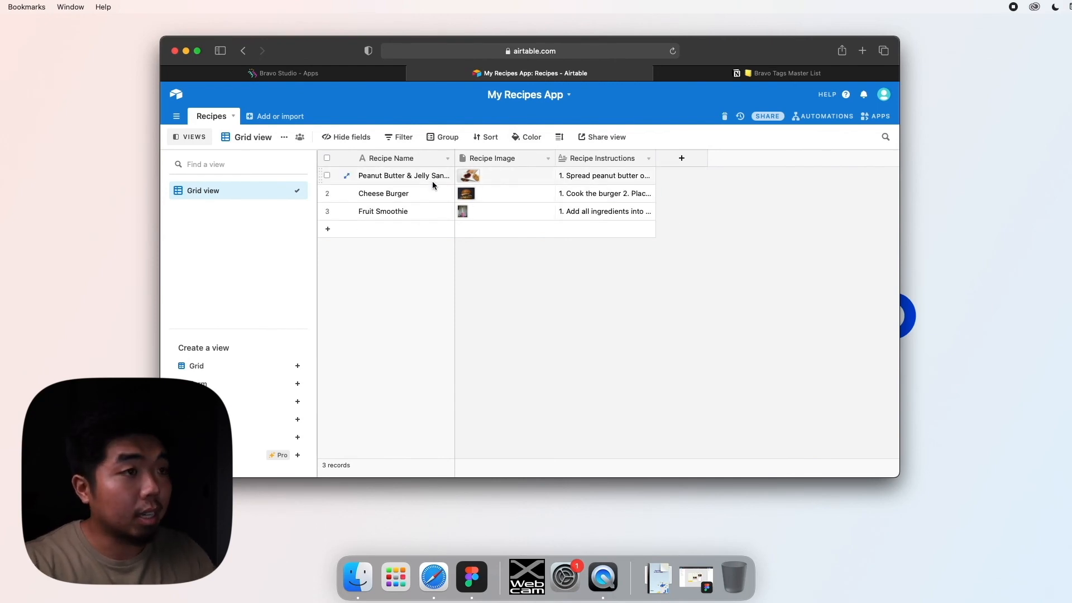